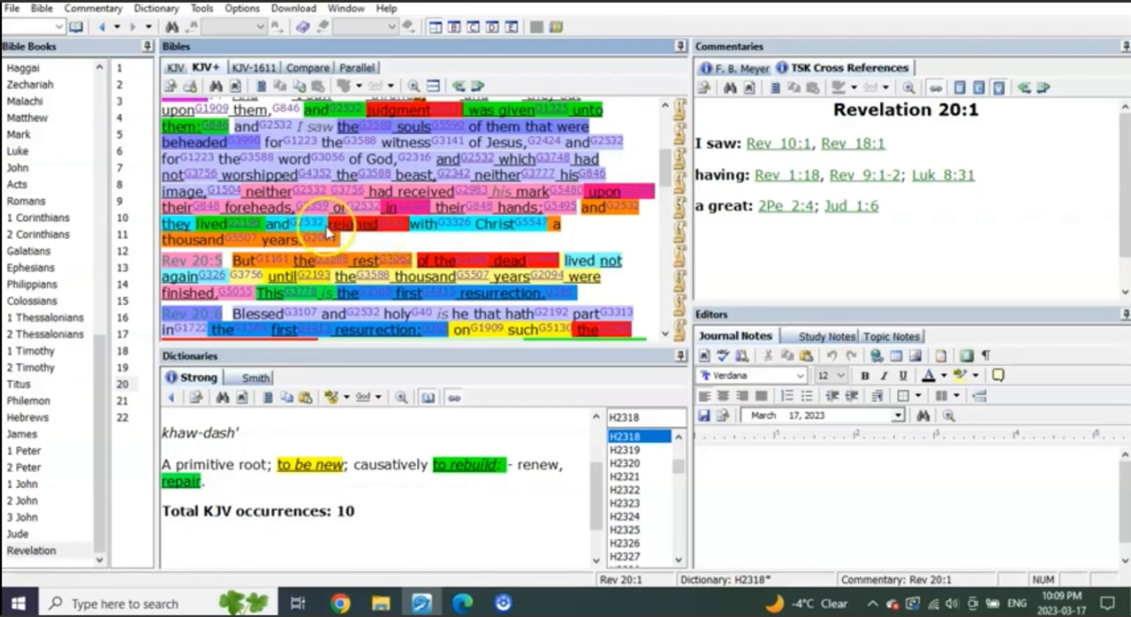
{"action": "mouse_move", "coordinate": [588, 234]}
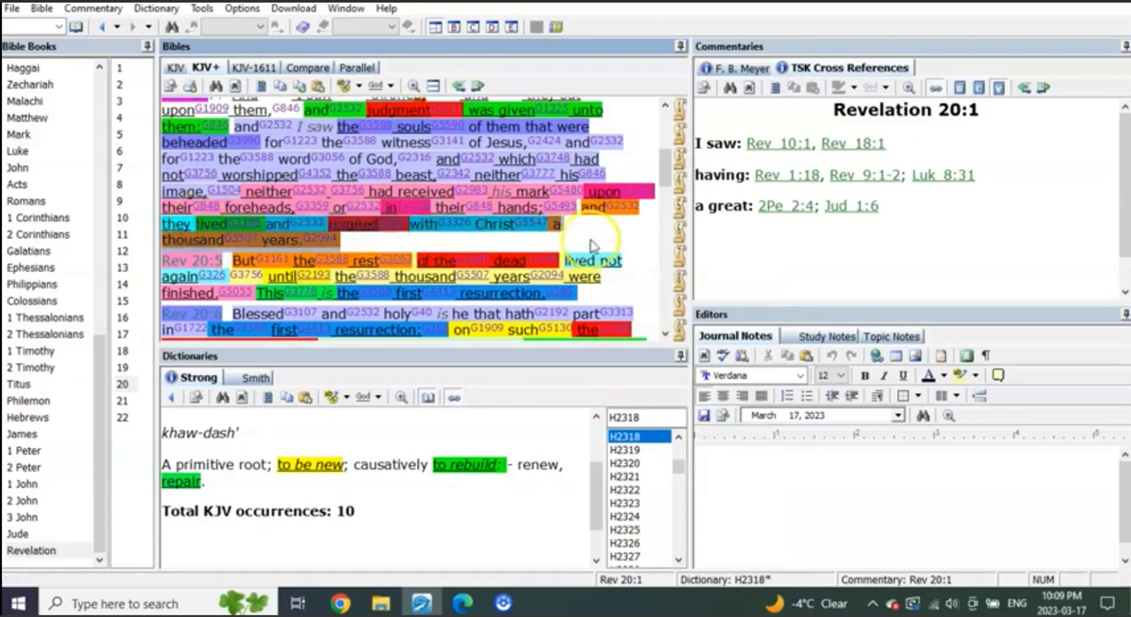
Step: Scroll through the color-highlighted Revelation 20 text in the KJV+ pane
{"action": "scroll", "scroll_direction": "down", "scroll_amount": 3}
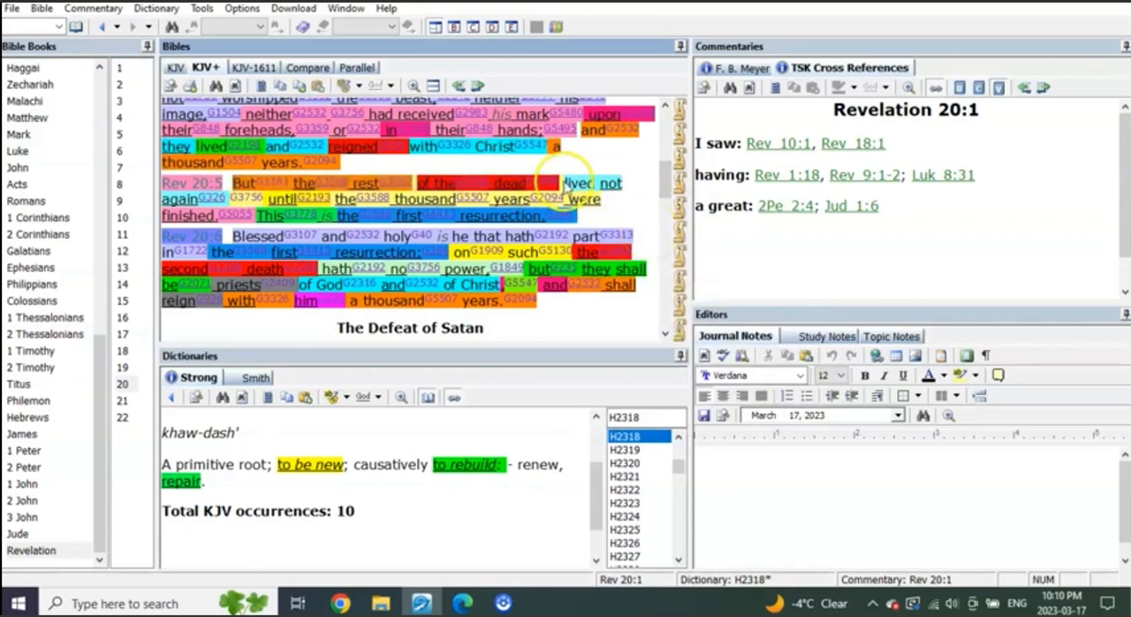
{"action": "mouse_move", "coordinate": [636, 221]}
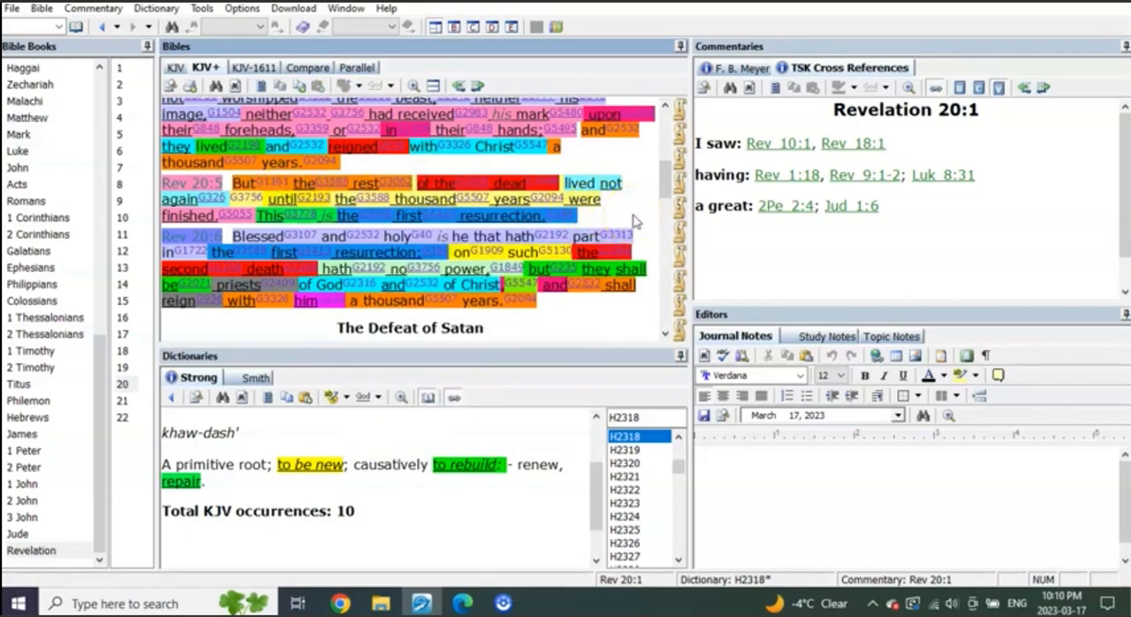
{"action": "mouse_move", "coordinate": [649, 219]}
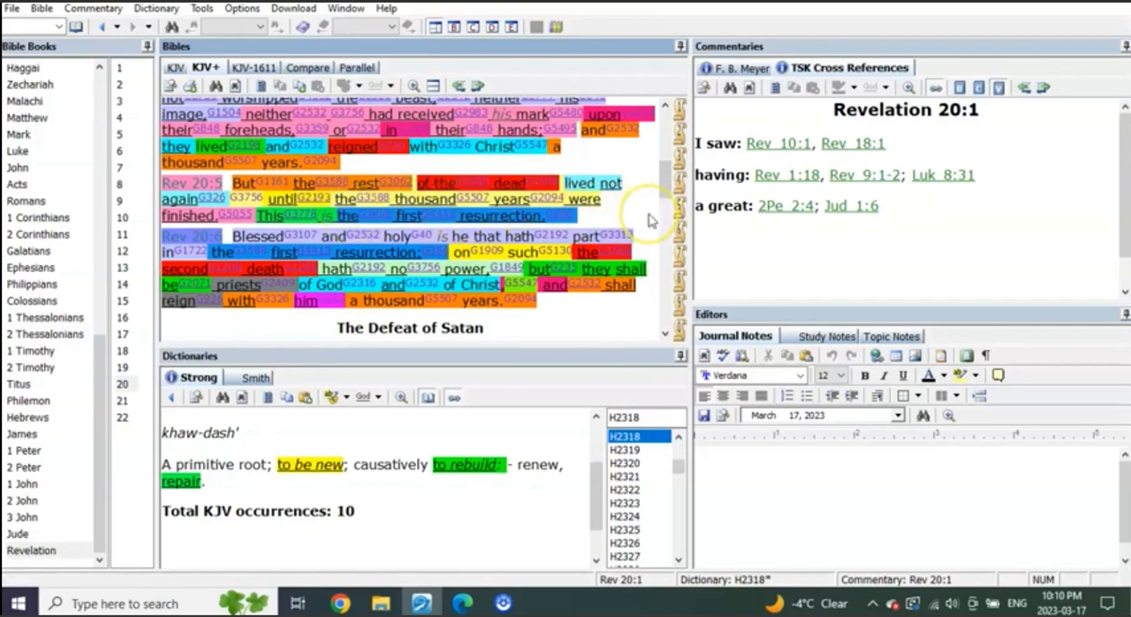
{"action": "scroll", "scroll_direction": "down", "scroll_amount": 3}
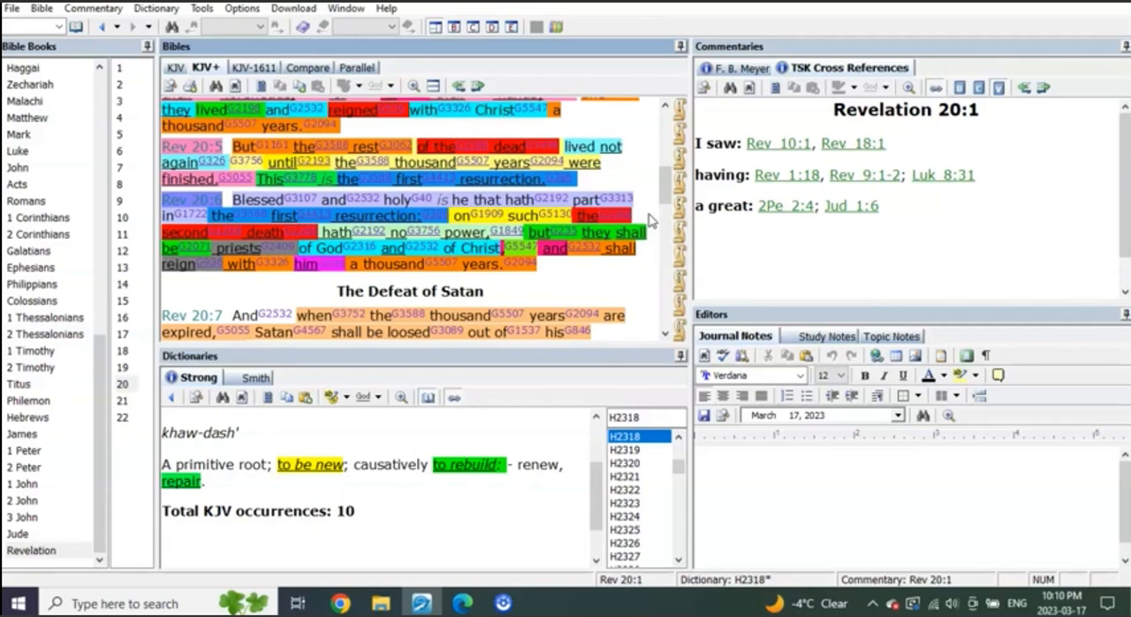
{"action": "scroll", "scroll_direction": "up", "scroll_amount": 3}
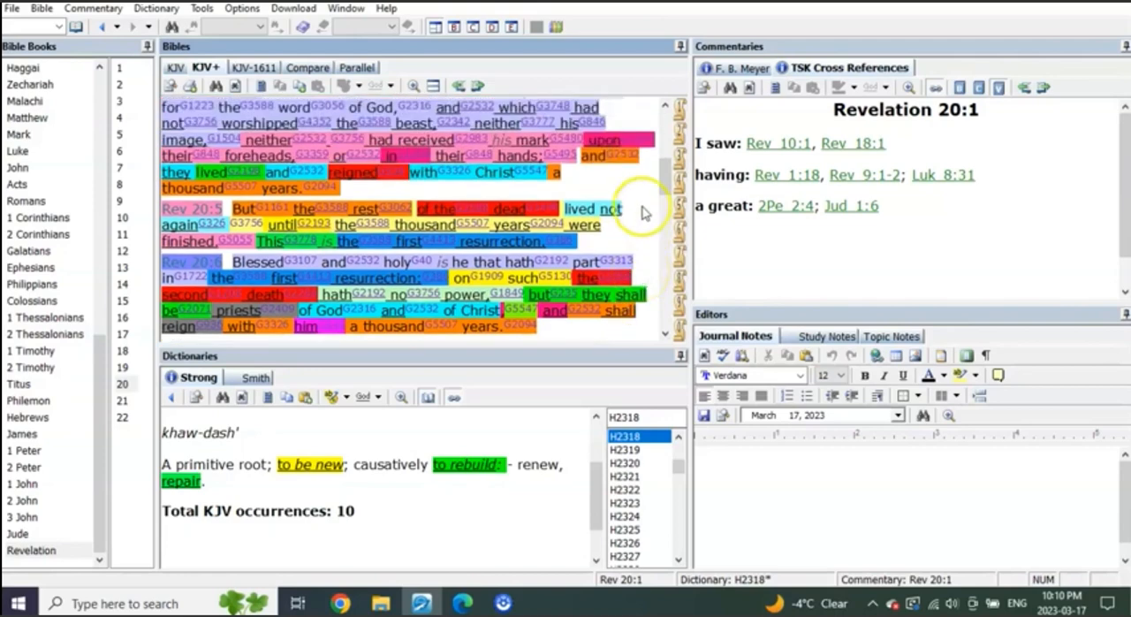
Step: Open 1 Corinthians 15 and read down to verses 23–30
{"action": "left_click", "coordinate": [40, 217]}
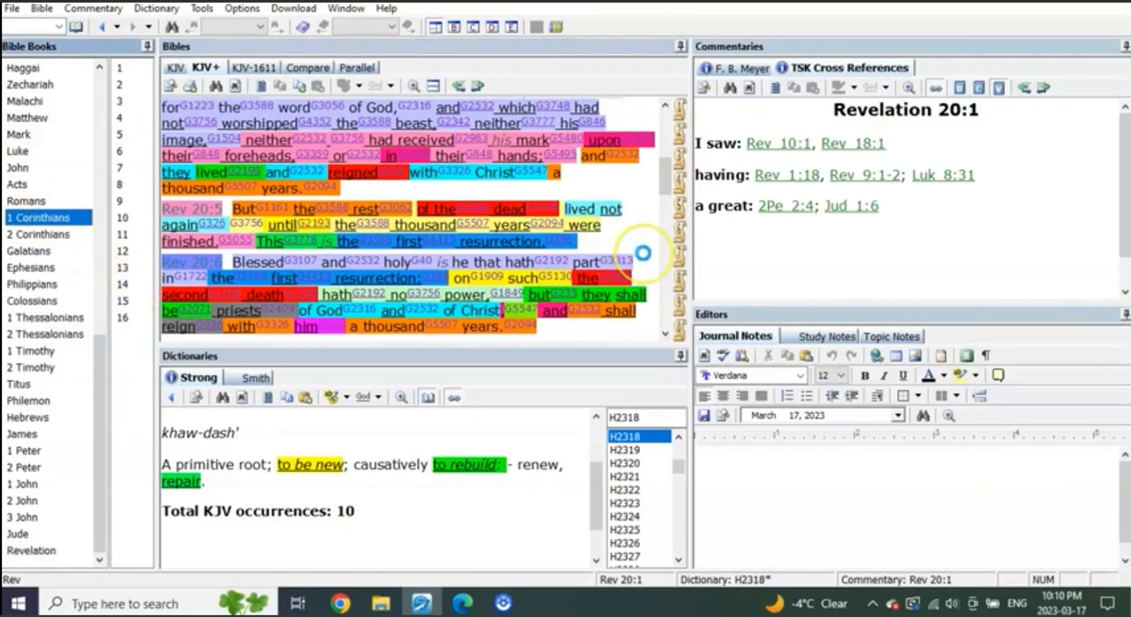
{"action": "mouse_move", "coordinate": [643, 254]}
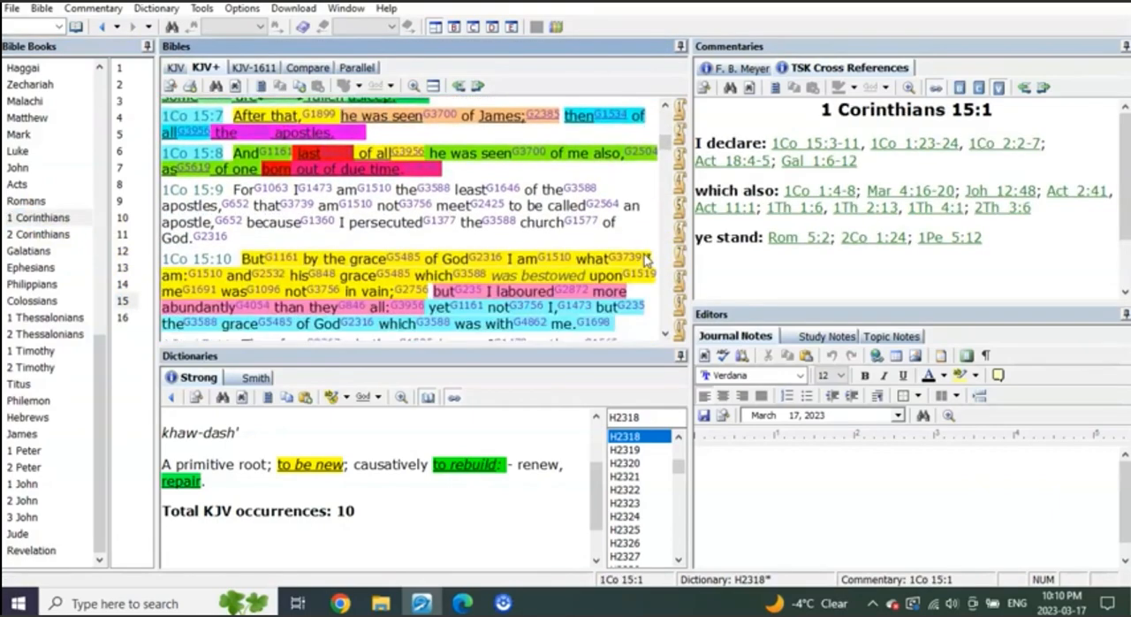
{"action": "scroll", "scroll_direction": "down", "scroll_amount": 3}
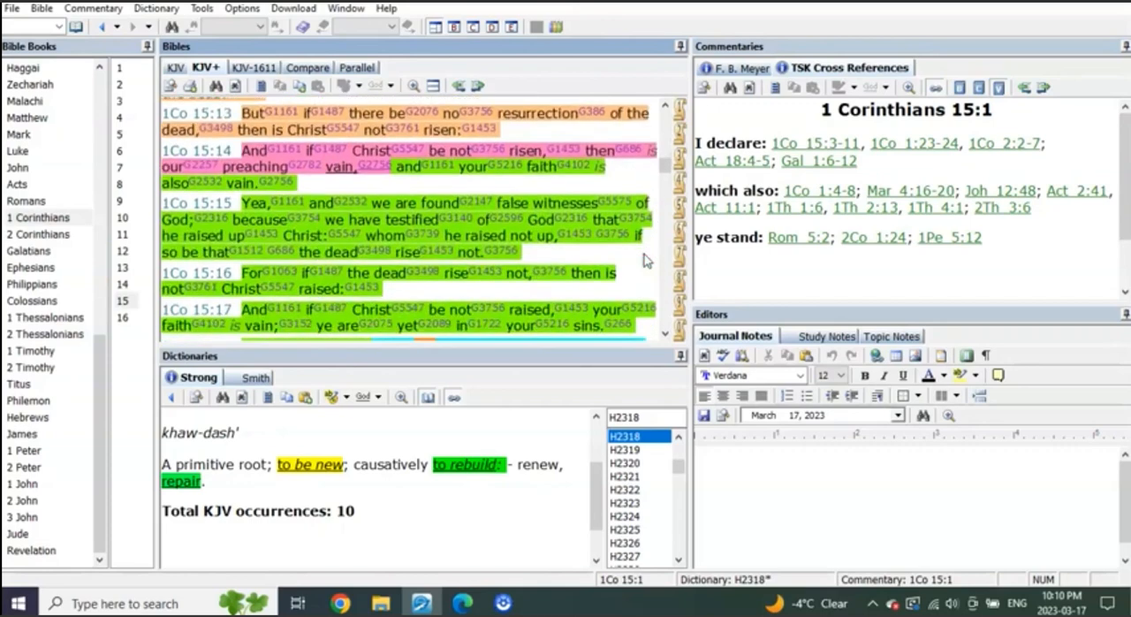
{"action": "scroll", "scroll_direction": "down", "scroll_amount": 3}
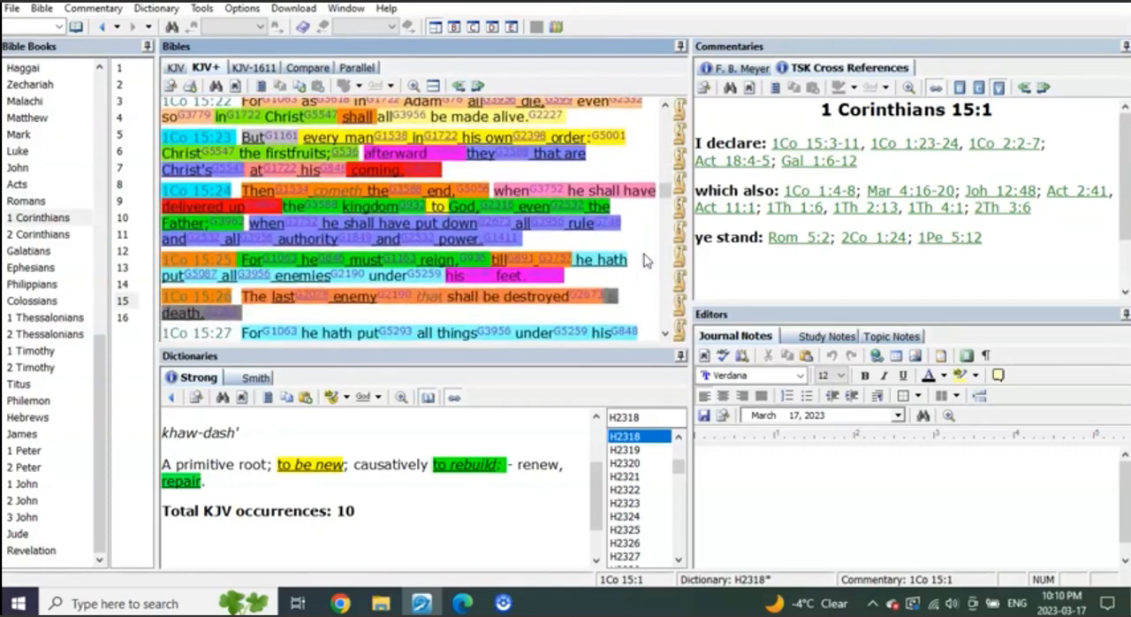
{"action": "mouse_move", "coordinate": [649, 261]}
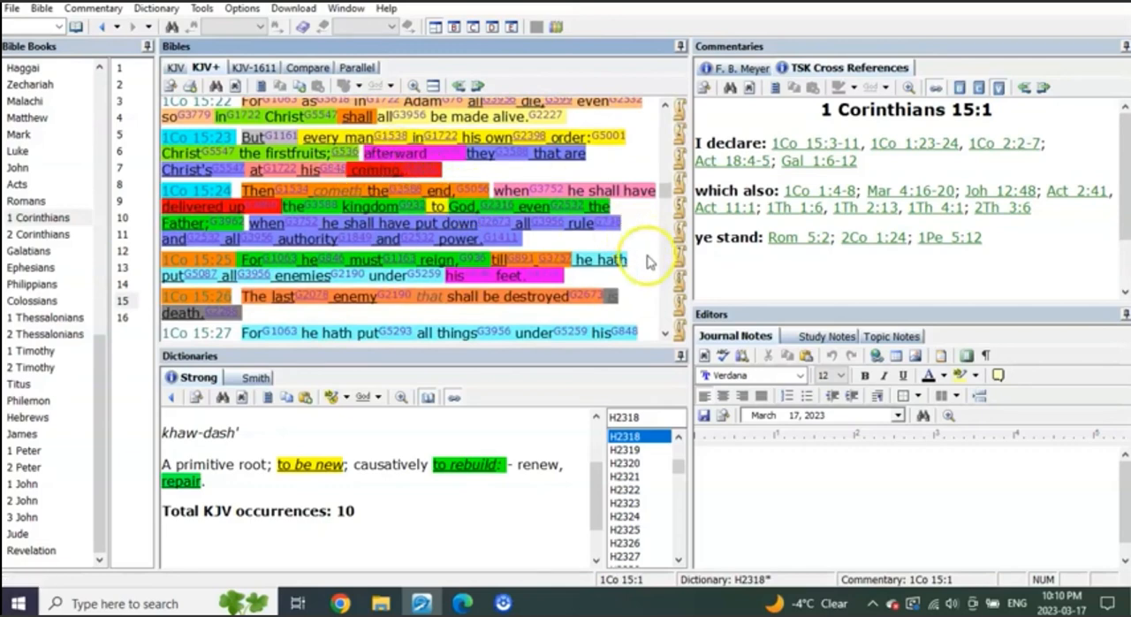
{"action": "scroll", "scroll_direction": "down", "scroll_amount": 3}
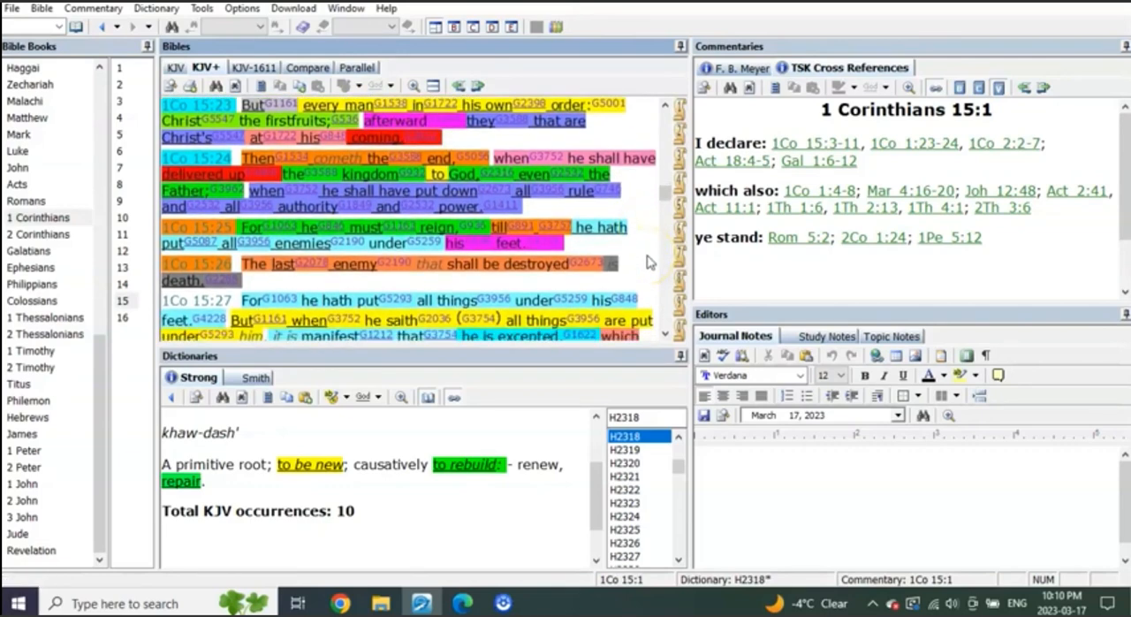
{"action": "mouse_move", "coordinate": [650, 239]}
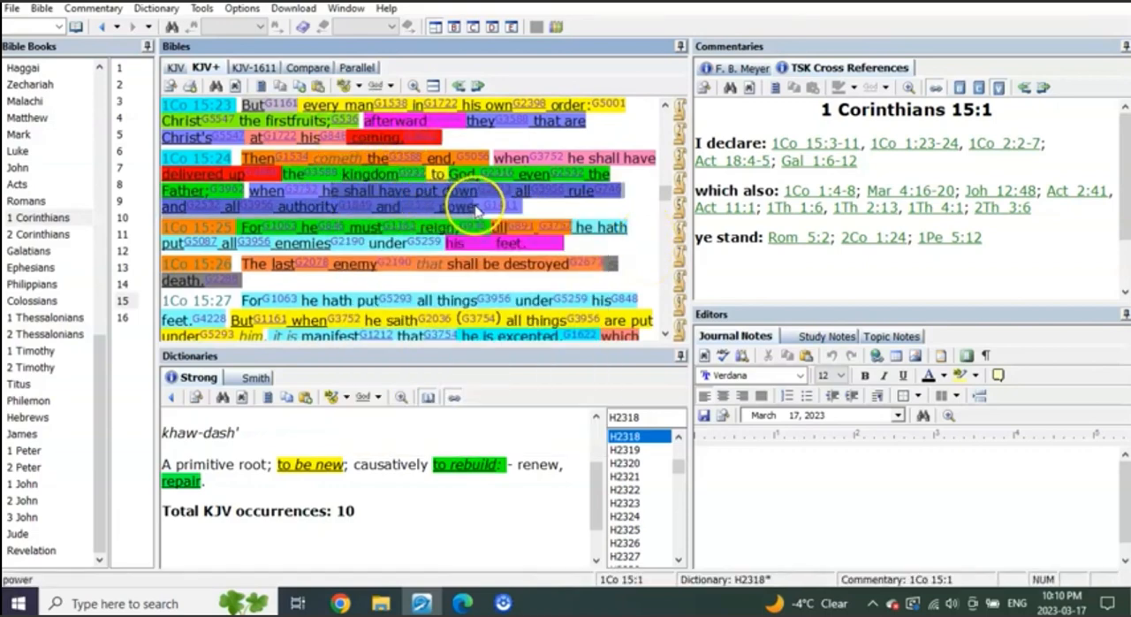
{"action": "mouse_move", "coordinate": [645, 257]}
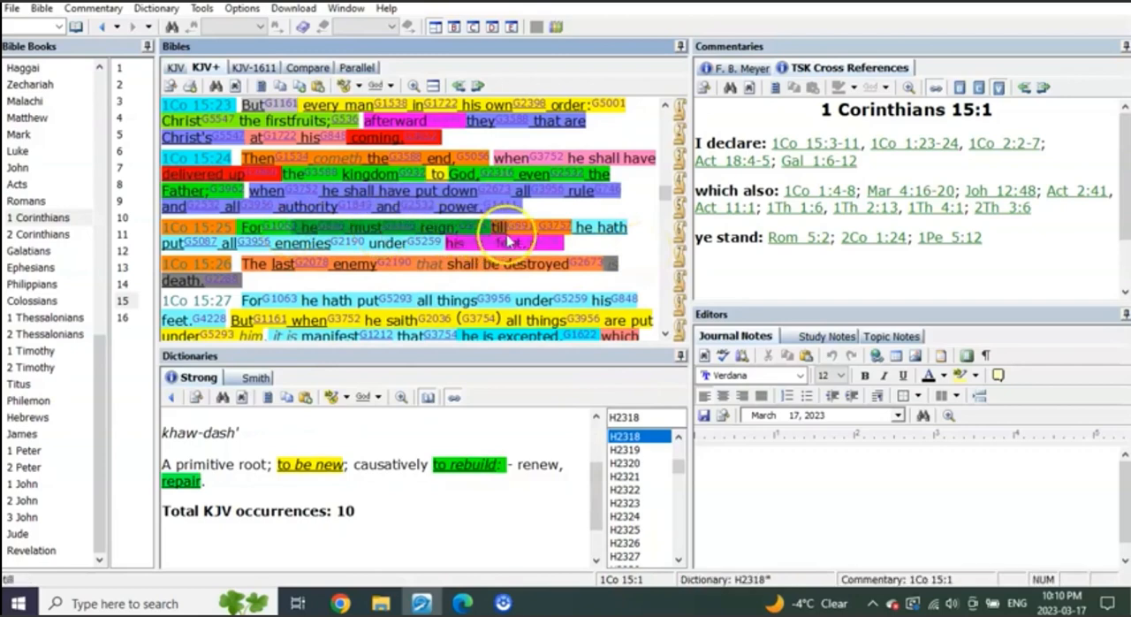
{"action": "scroll", "scroll_direction": "down", "scroll_amount": 3}
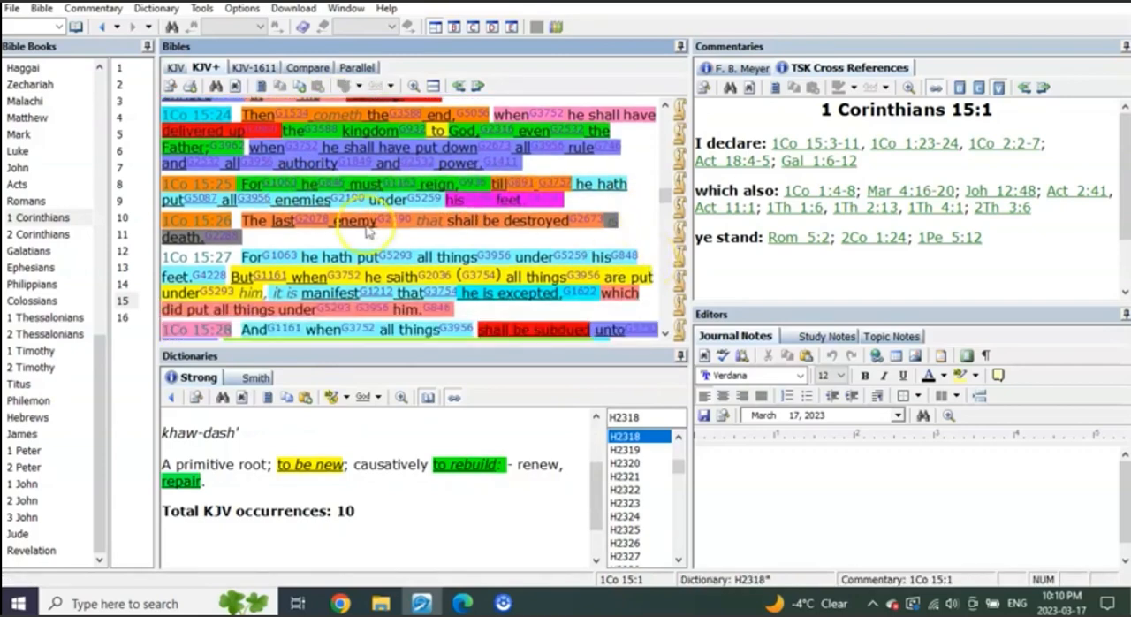
{"action": "mouse_move", "coordinate": [639, 209]}
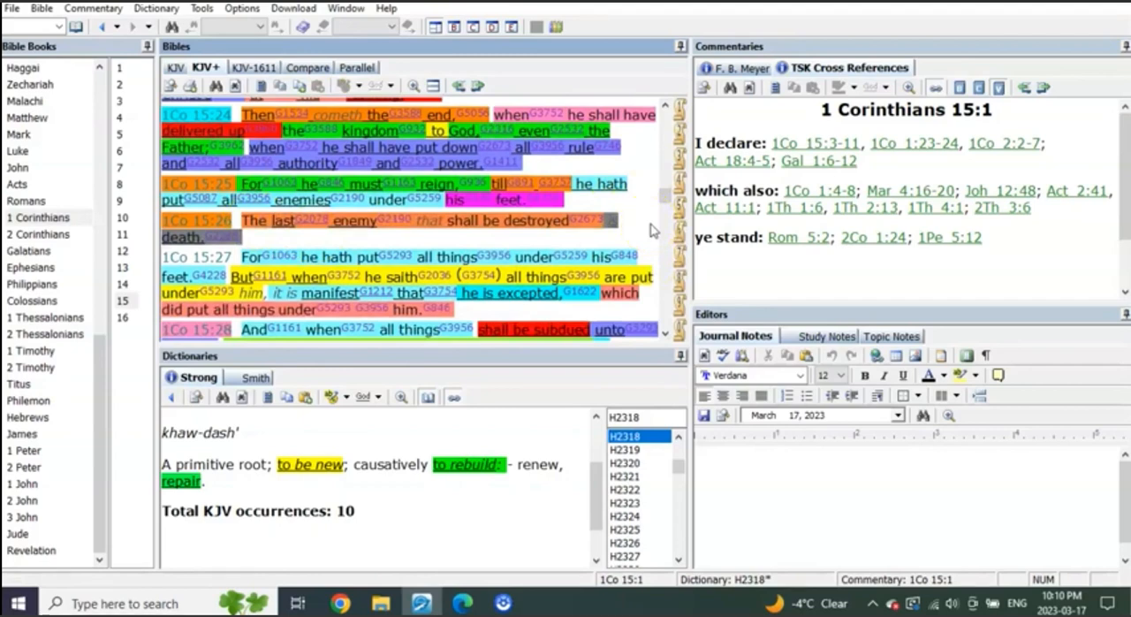
{"action": "scroll", "scroll_direction": "down", "scroll_amount": 3}
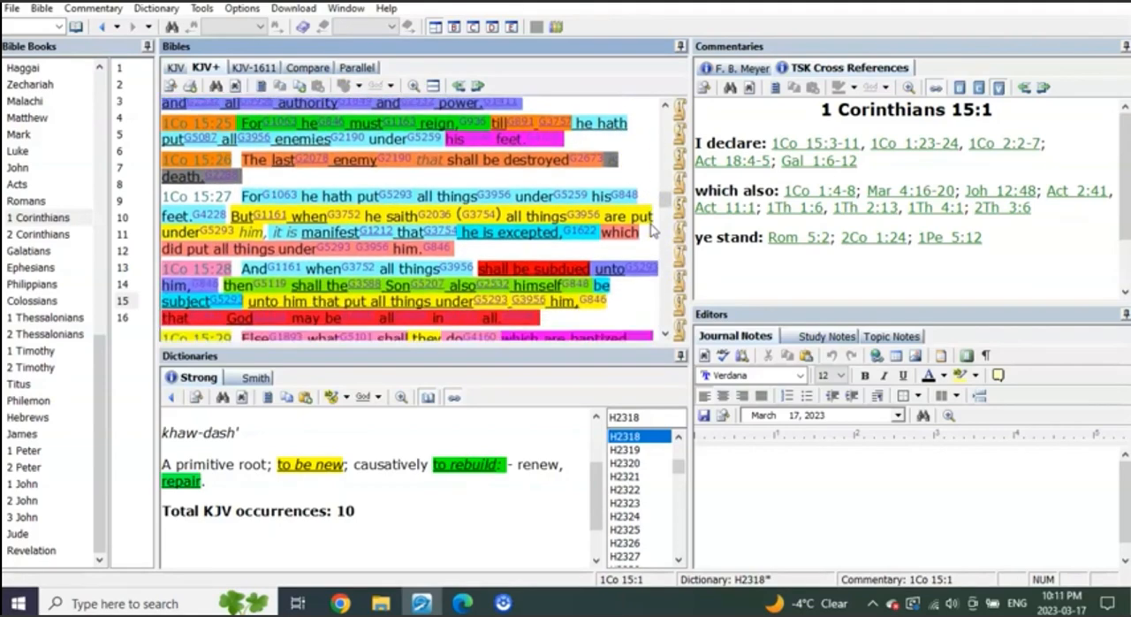
{"action": "scroll", "scroll_direction": "down", "scroll_amount": 3}
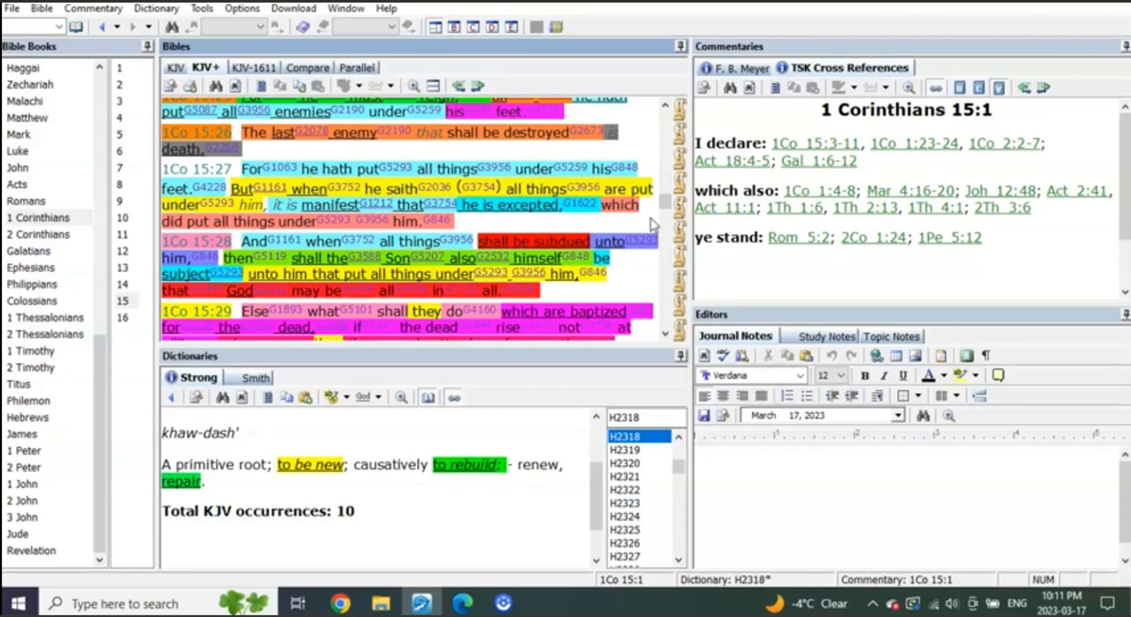
{"action": "scroll", "scroll_direction": "down", "scroll_amount": 3}
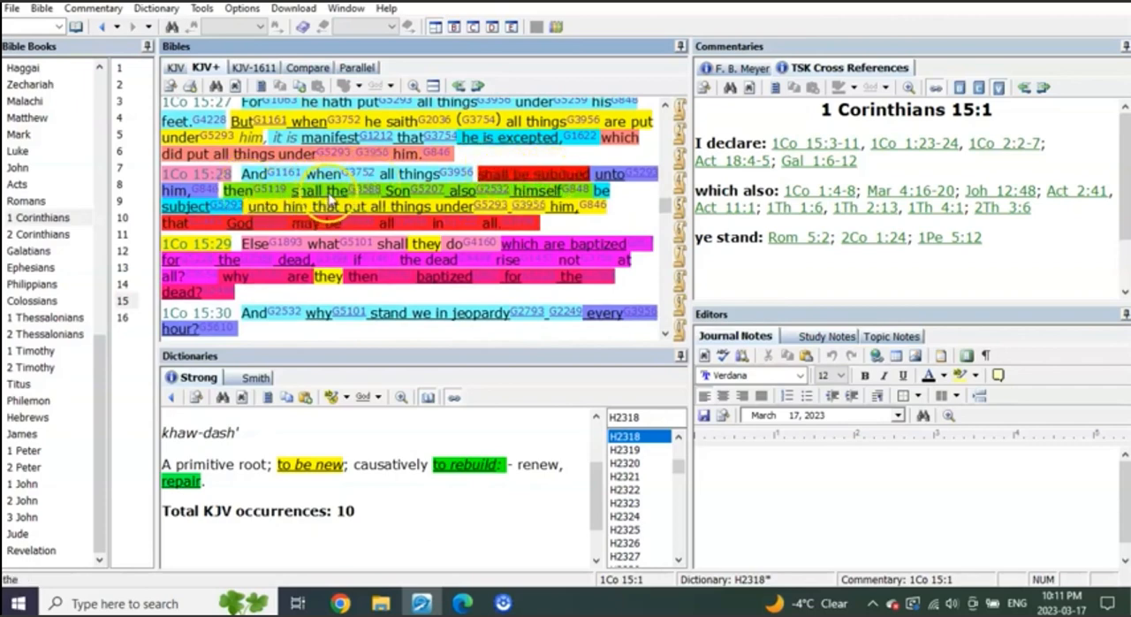
{"action": "mouse_move", "coordinate": [639, 223]}
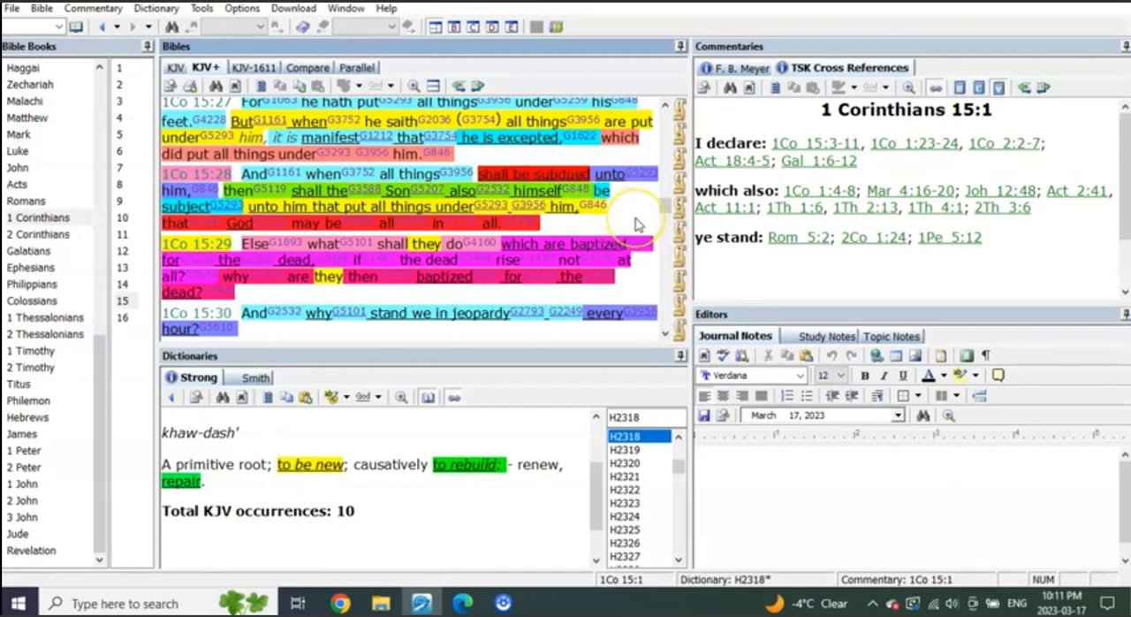
{"action": "mouse_move", "coordinate": [638, 223]}
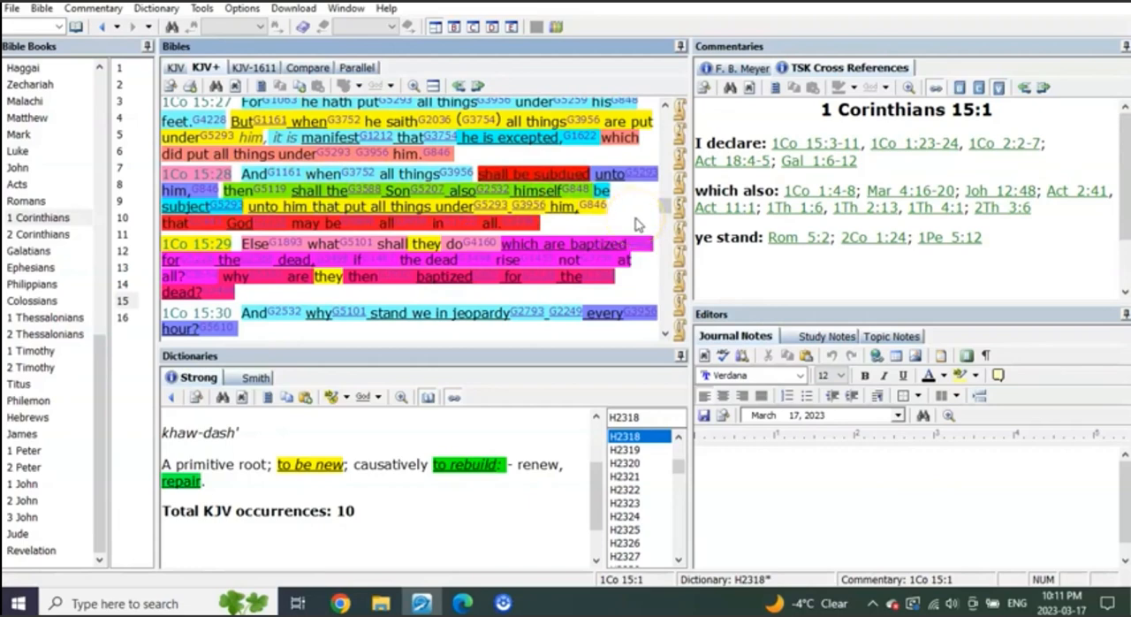
{"action": "scroll", "scroll_direction": "down", "scroll_amount": 3}
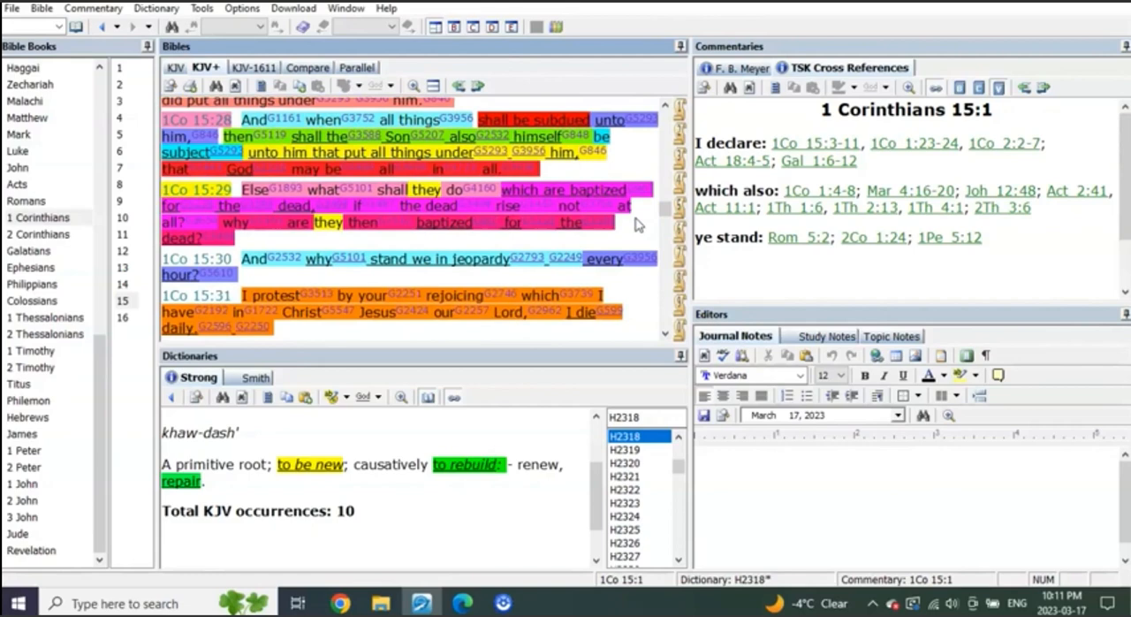
{"action": "mouse_move", "coordinate": [543, 198]}
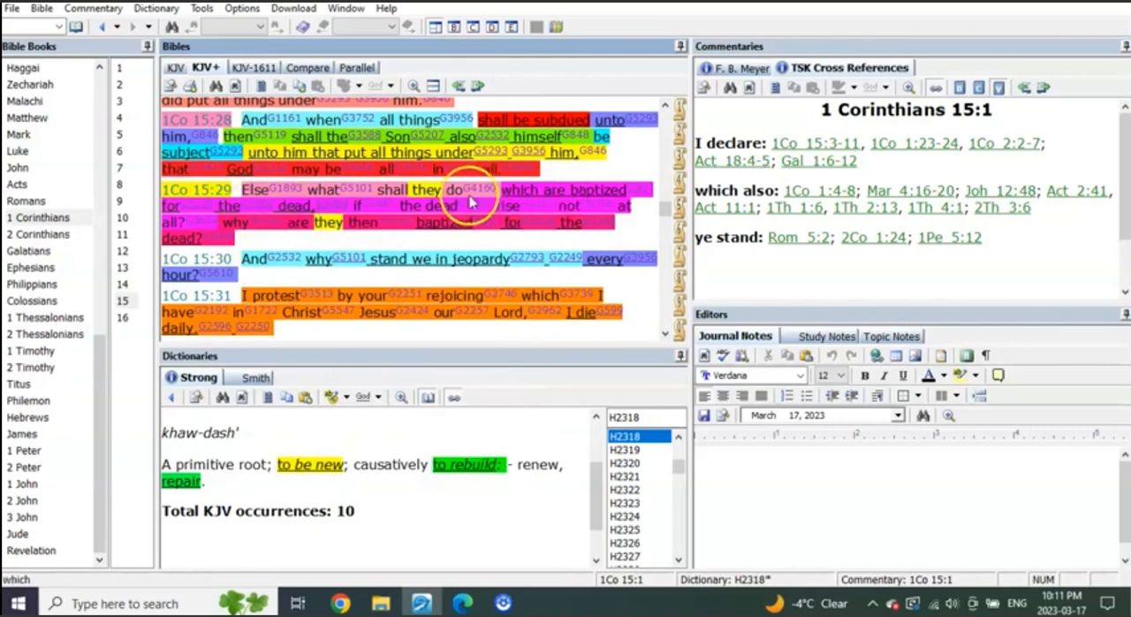
{"action": "mouse_move", "coordinate": [300, 206]}
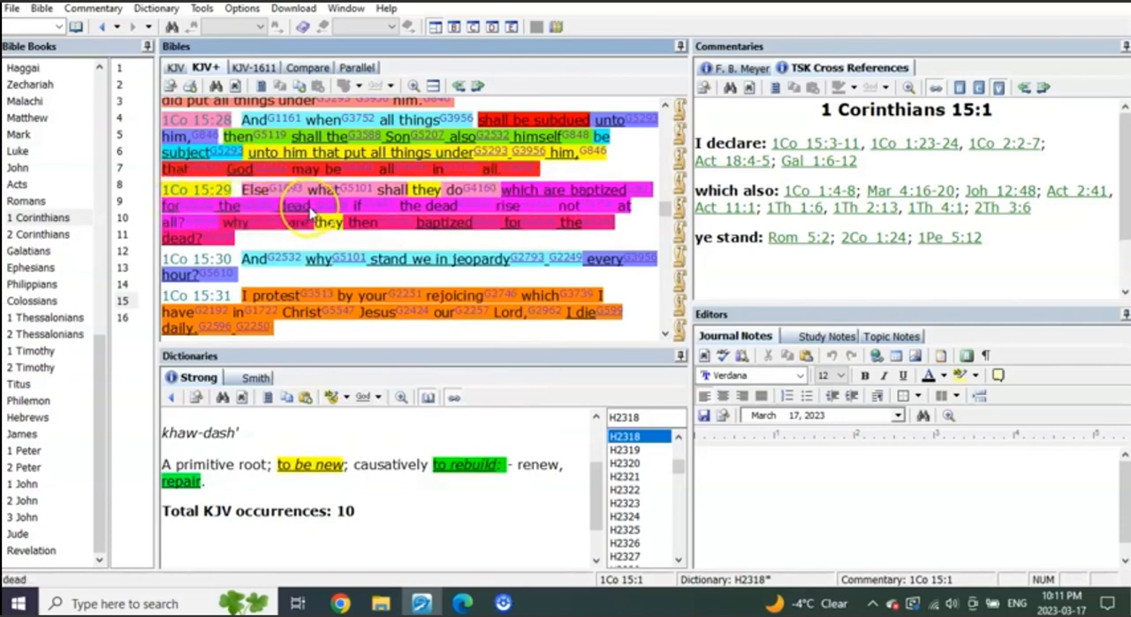
{"action": "mouse_move", "coordinate": [375, 206]}
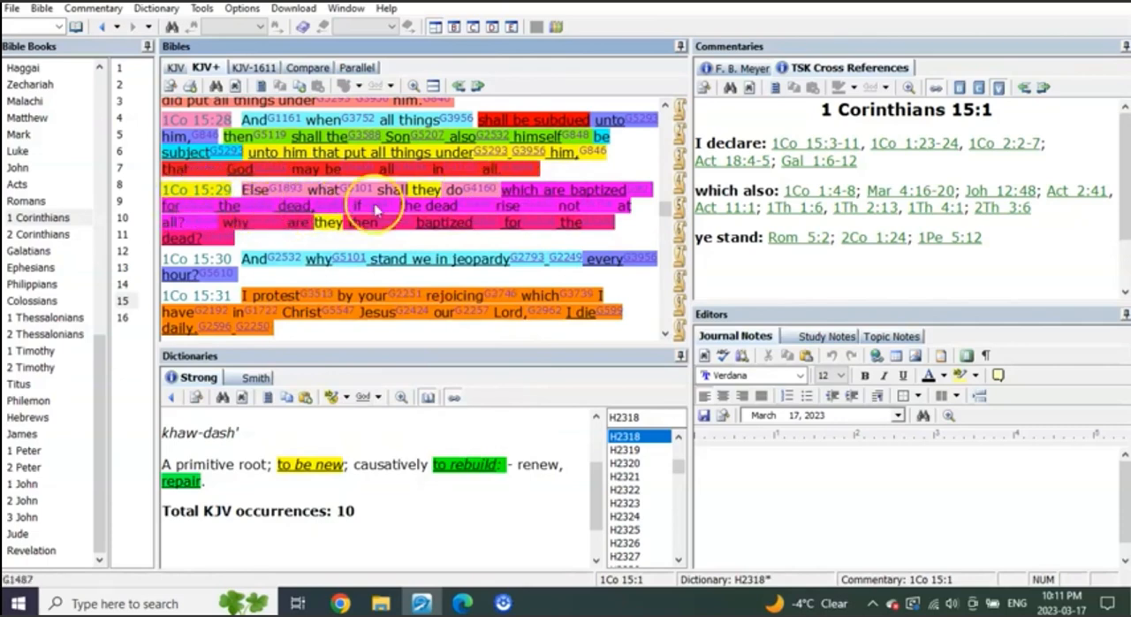
{"action": "mouse_move", "coordinate": [231, 222]}
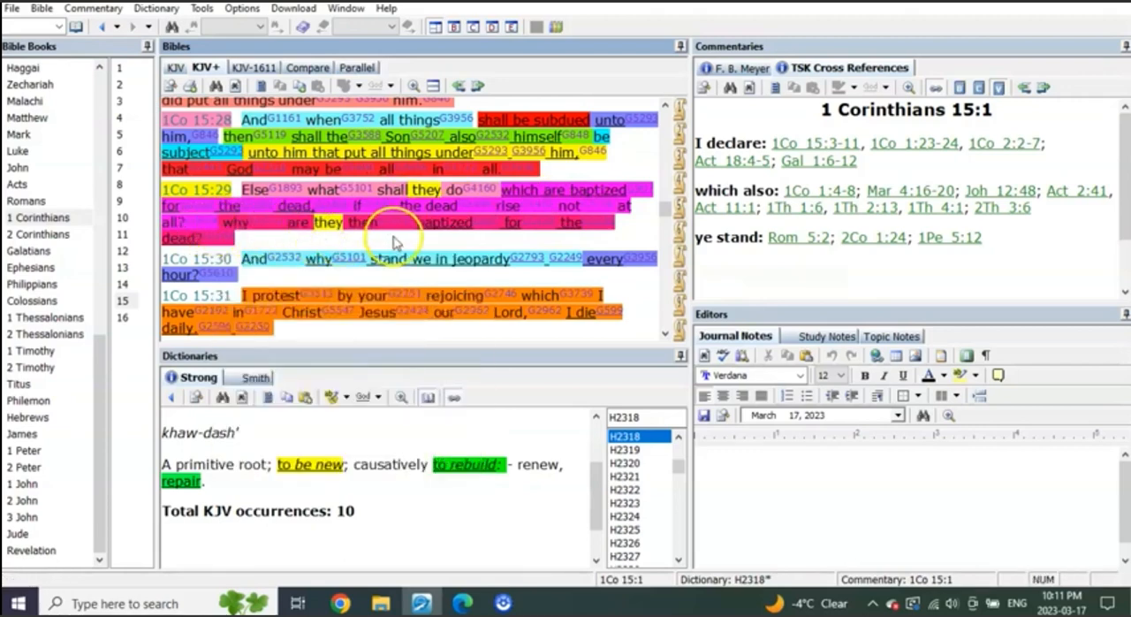
{"action": "mouse_move", "coordinate": [645, 233]}
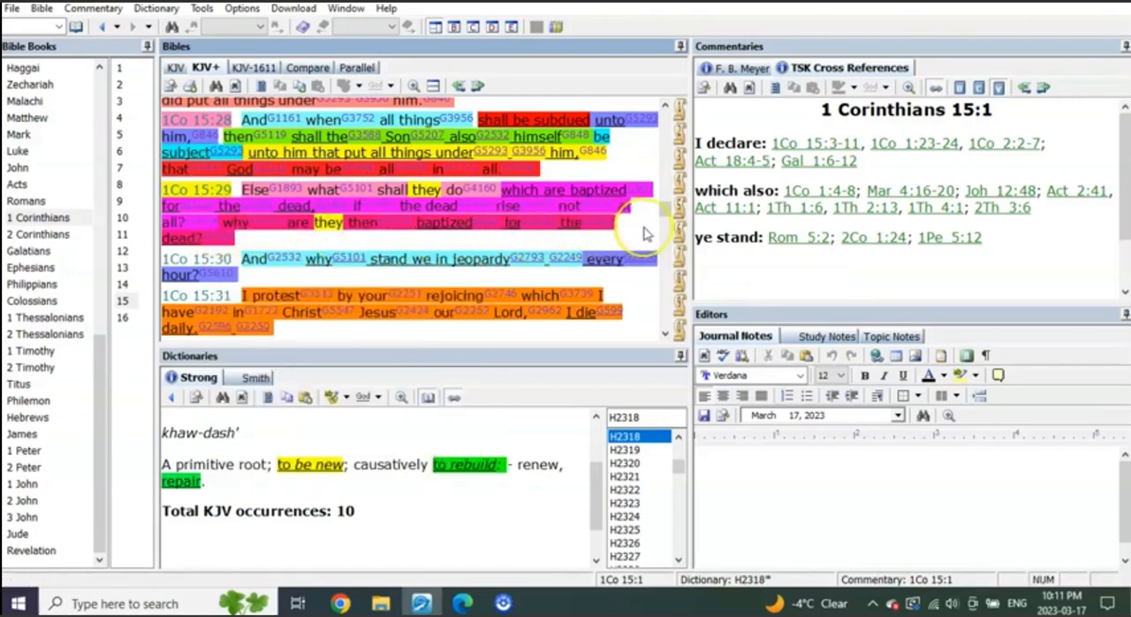
{"action": "scroll", "scroll_direction": "down", "scroll_amount": 3}
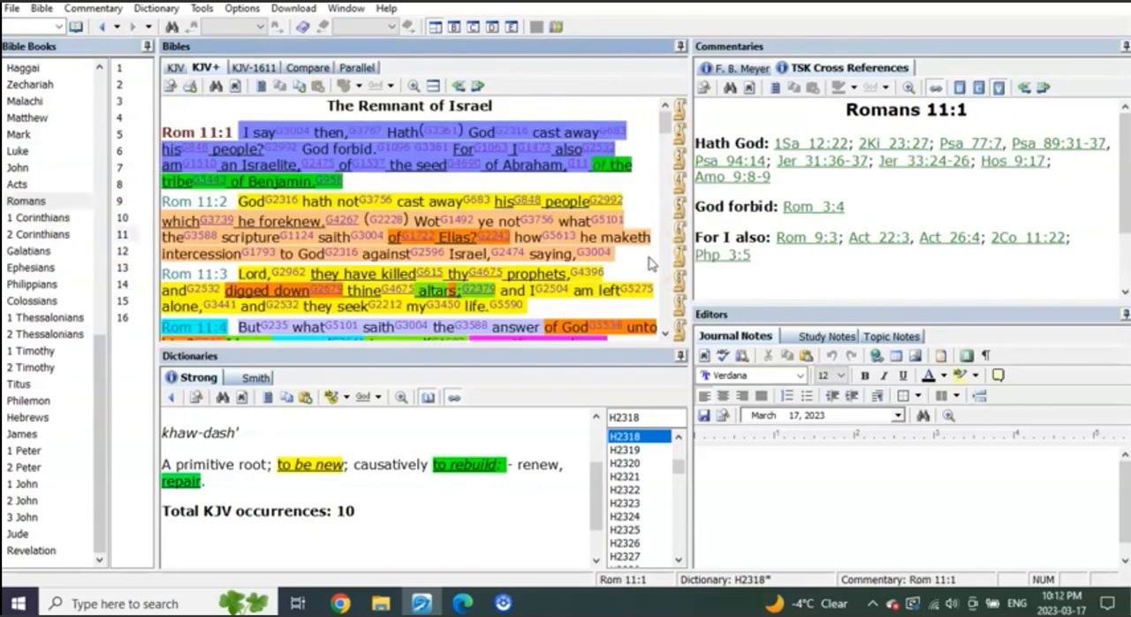
Step: Read Romans 11's highlighted verses down to 'Gentiles Grafted In' (verses 11–16)
{"action": "scroll", "scroll_direction": "down", "scroll_amount": 3}
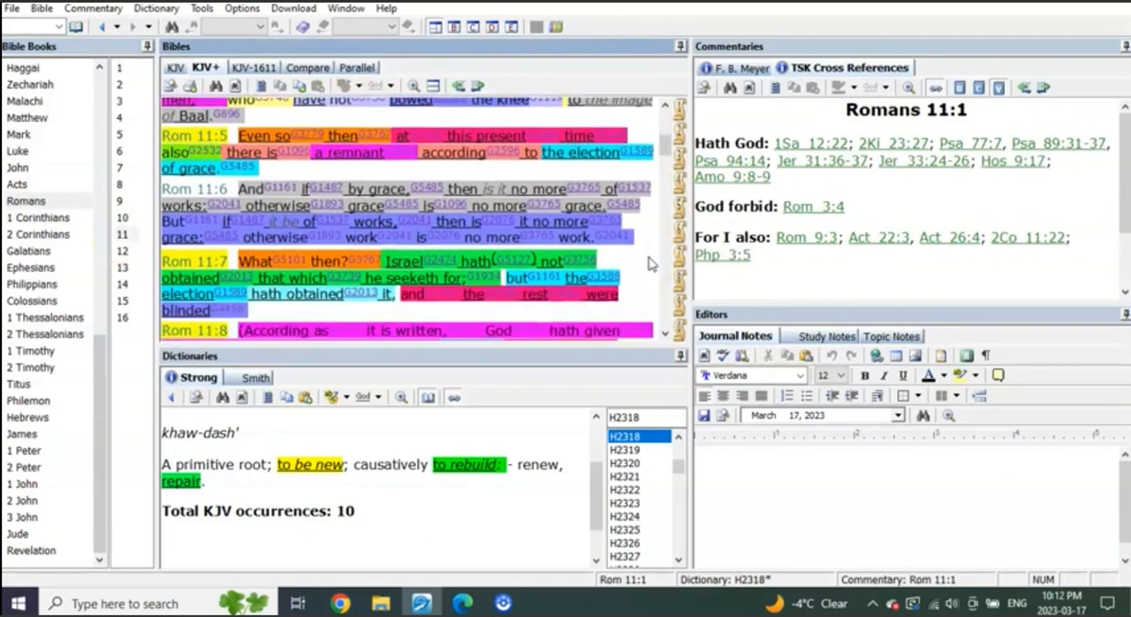
{"action": "scroll", "scroll_direction": "down", "scroll_amount": 3}
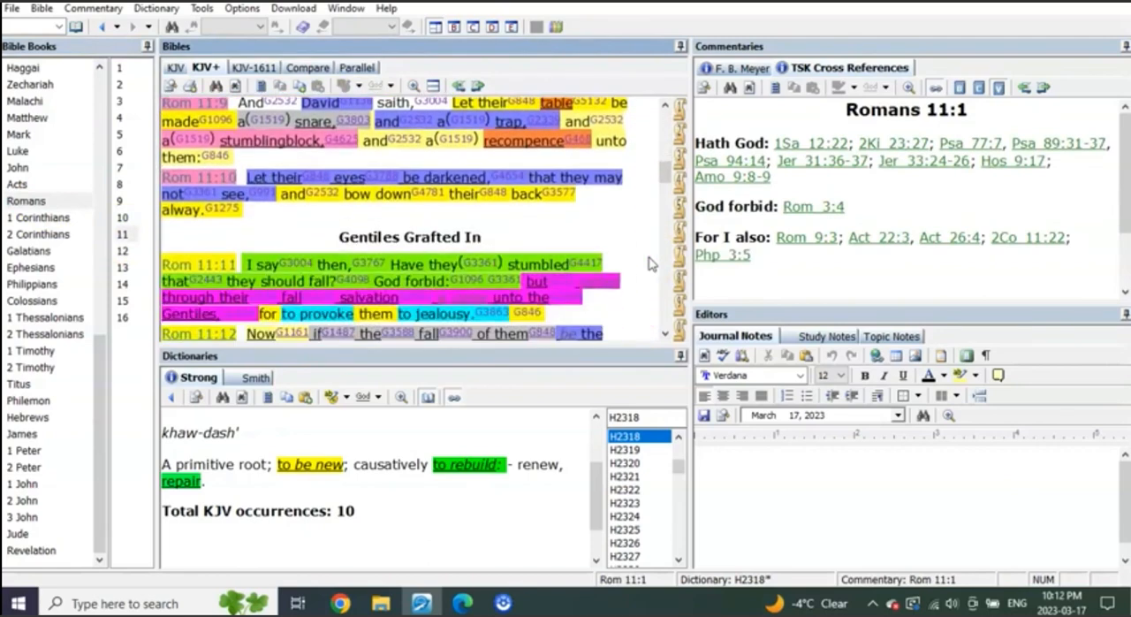
{"action": "scroll", "scroll_direction": "down", "scroll_amount": 3}
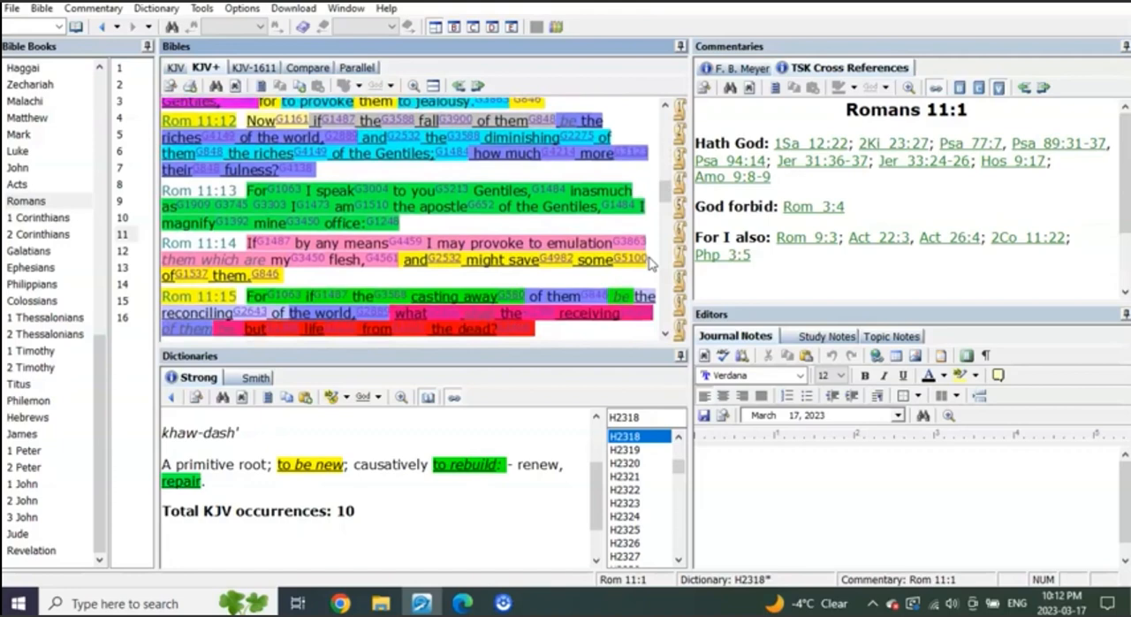
{"action": "scroll", "scroll_direction": "up", "scroll_amount": 3}
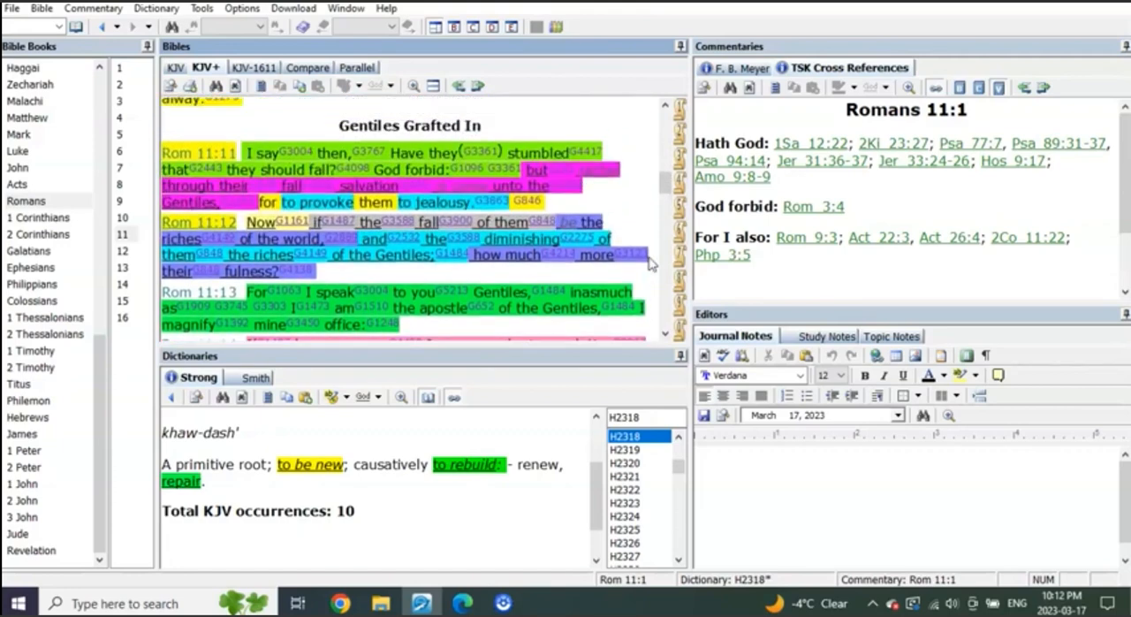
{"action": "mouse_move", "coordinate": [650, 274]}
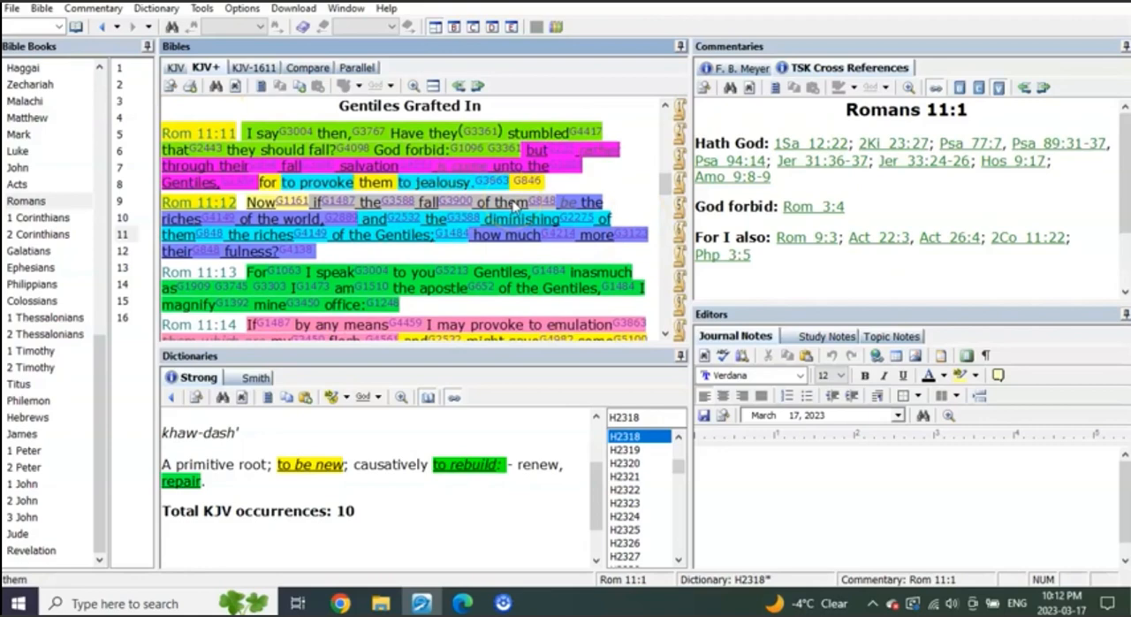
{"action": "mouse_move", "coordinate": [158, 231]}
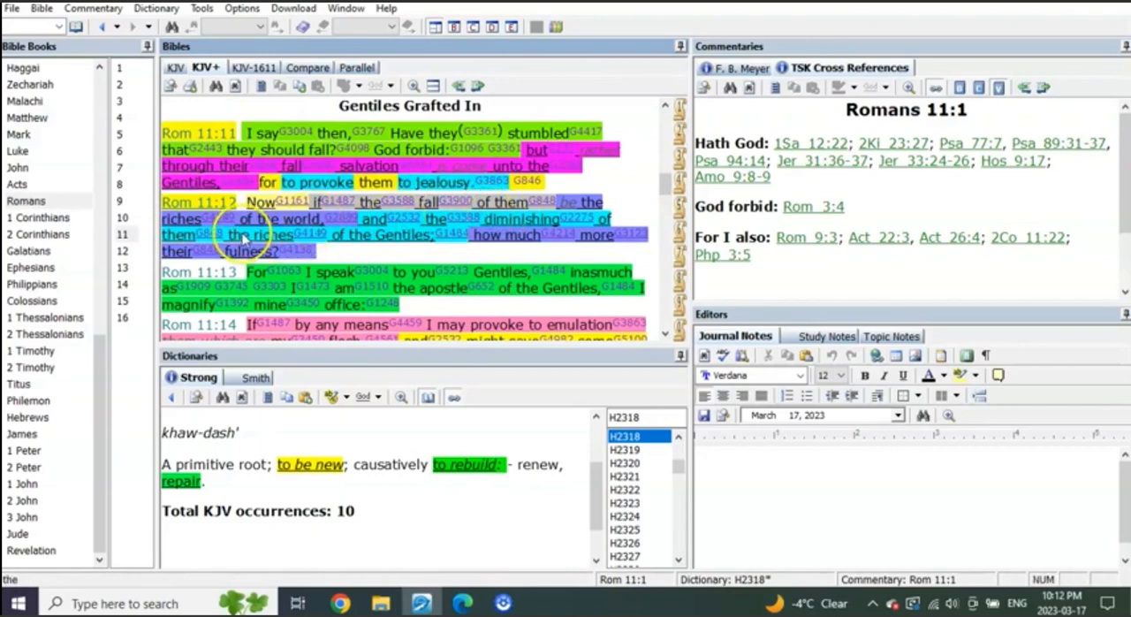
{"action": "mouse_move", "coordinate": [414, 243]}
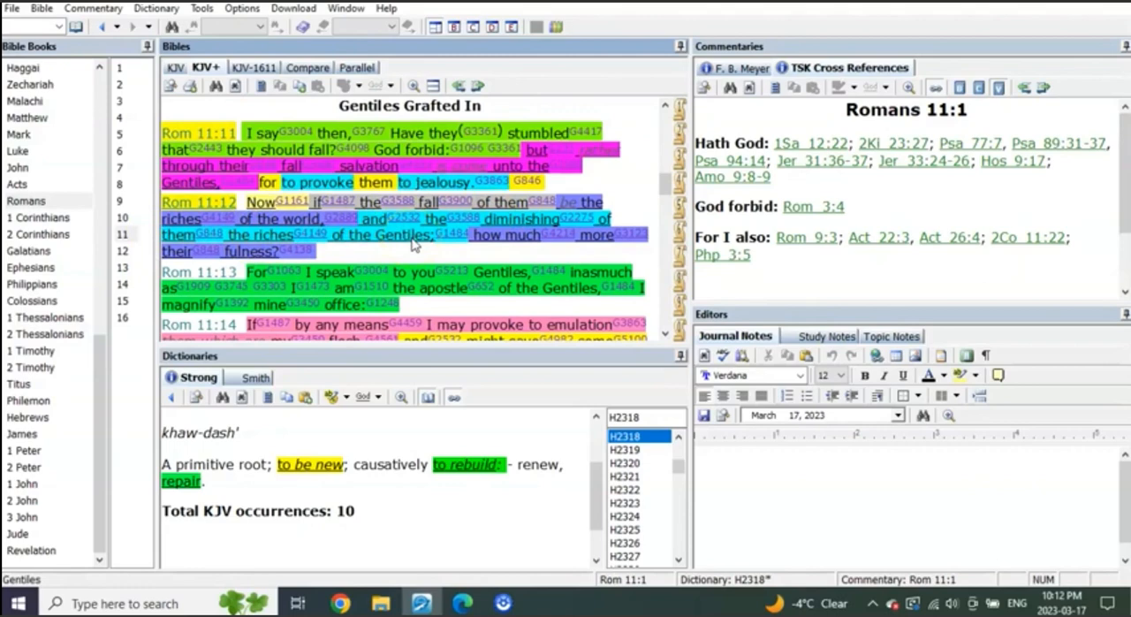
{"action": "mouse_move", "coordinate": [650, 270]}
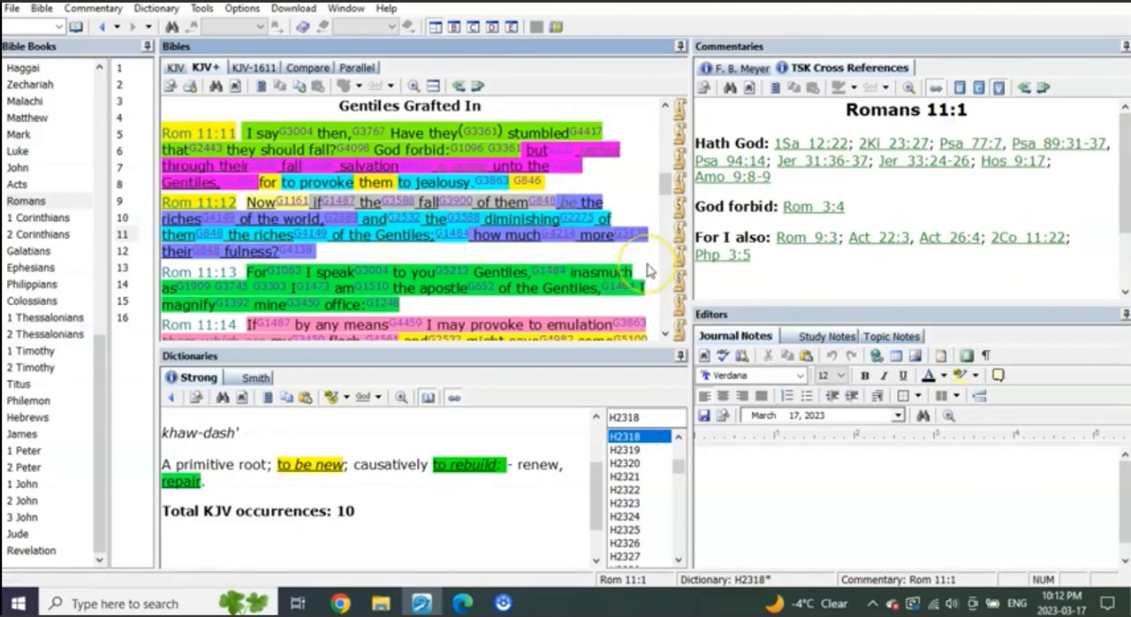
{"action": "scroll", "scroll_direction": "down", "scroll_amount": 3}
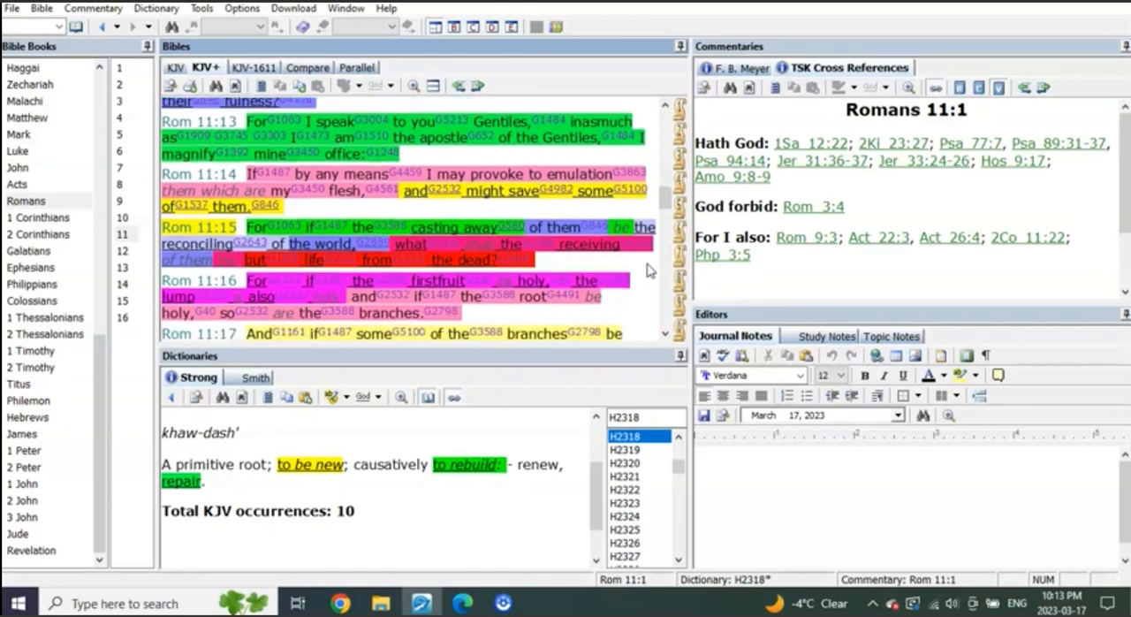
{"action": "scroll", "scroll_direction": "down", "scroll_amount": 3}
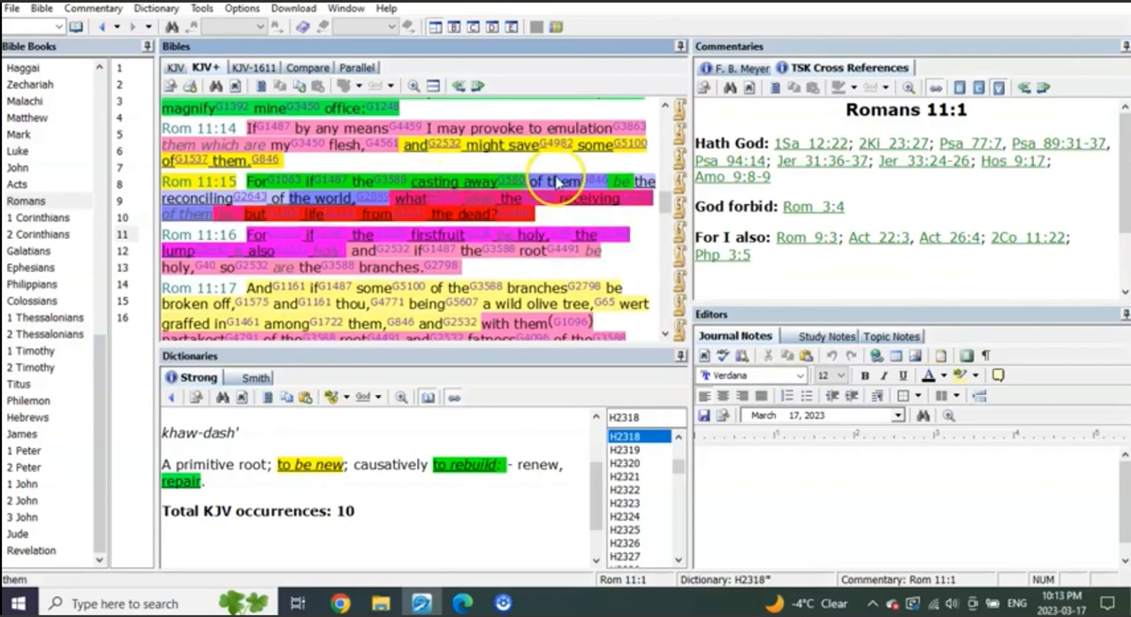
{"action": "mouse_move", "coordinate": [327, 198]}
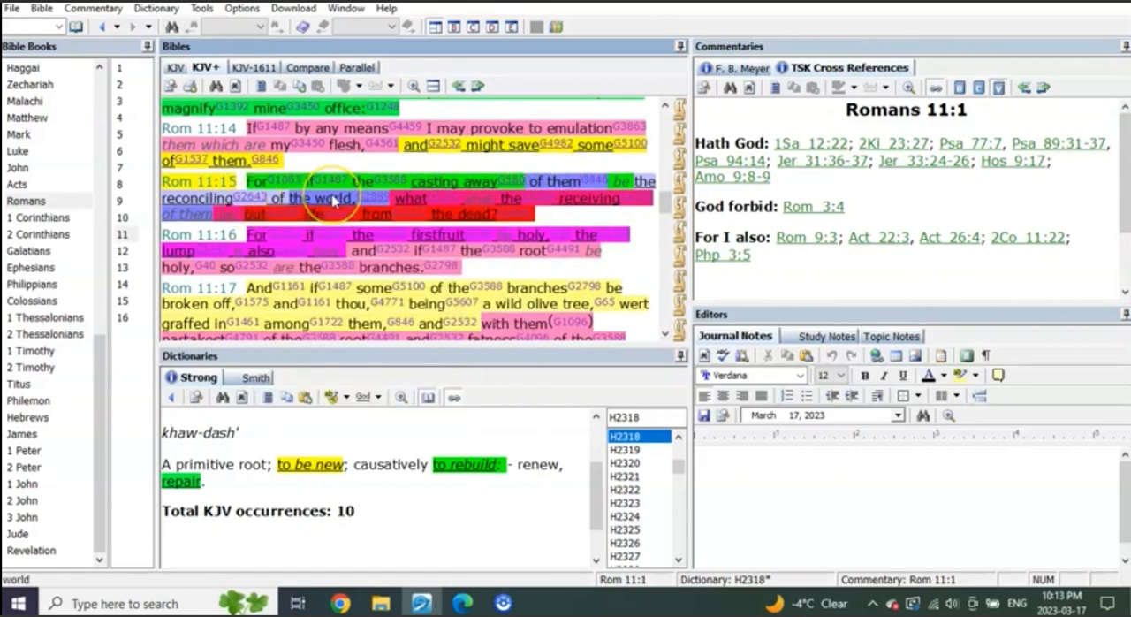
{"action": "mouse_move", "coordinate": [396, 199]}
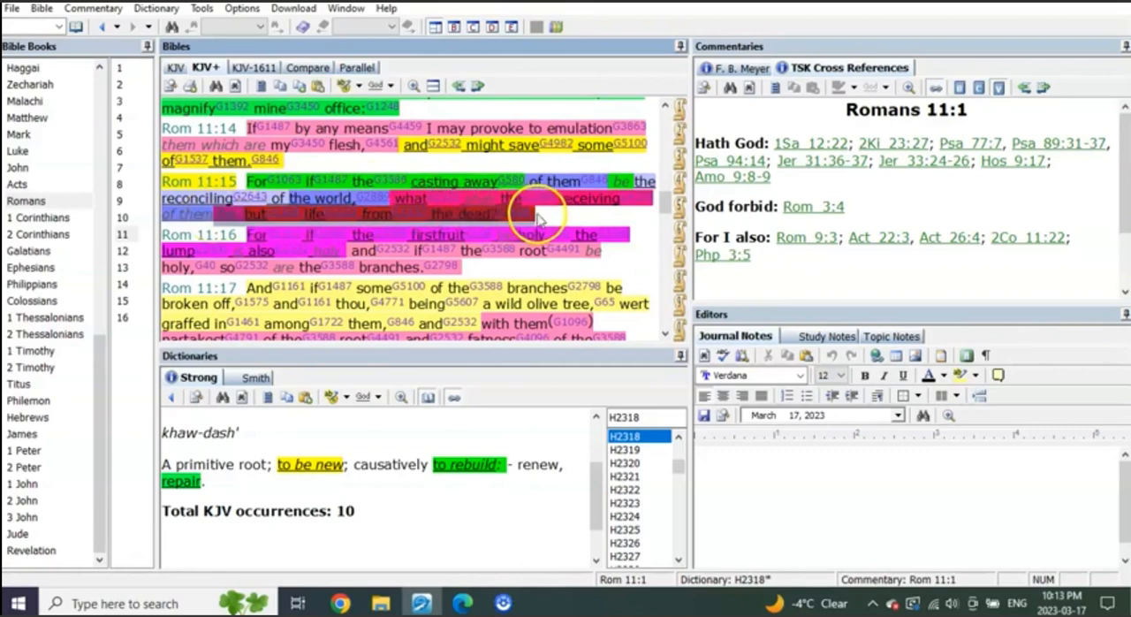
{"action": "mouse_move", "coordinate": [646, 270]}
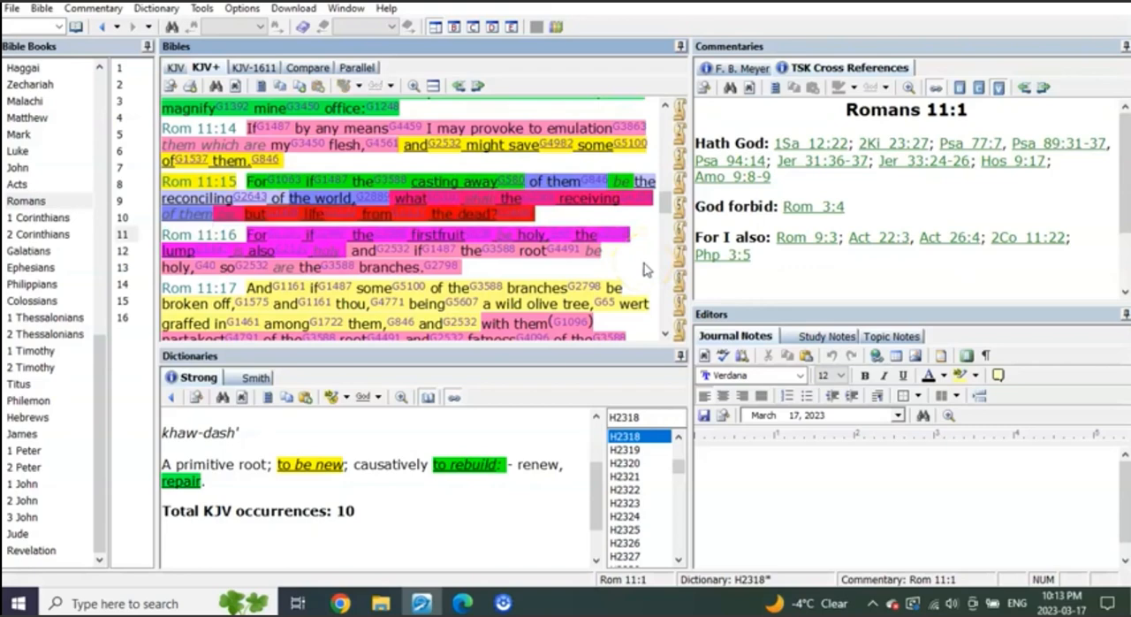
{"action": "scroll", "scroll_direction": "down", "scroll_amount": 3}
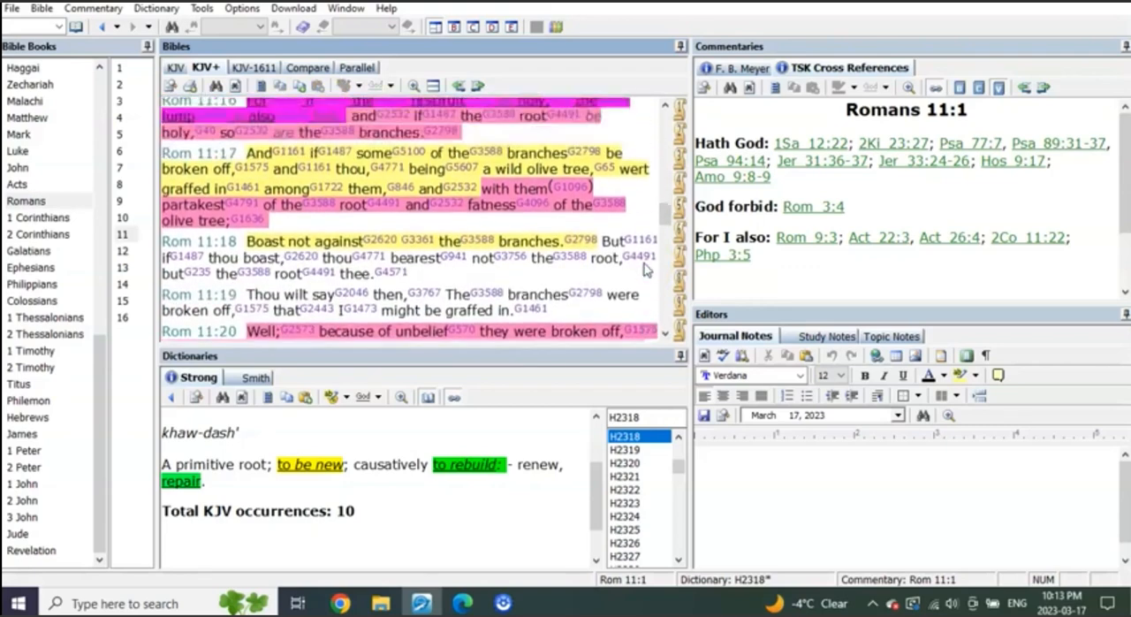
{"action": "scroll", "scroll_direction": "up", "scroll_amount": 3}
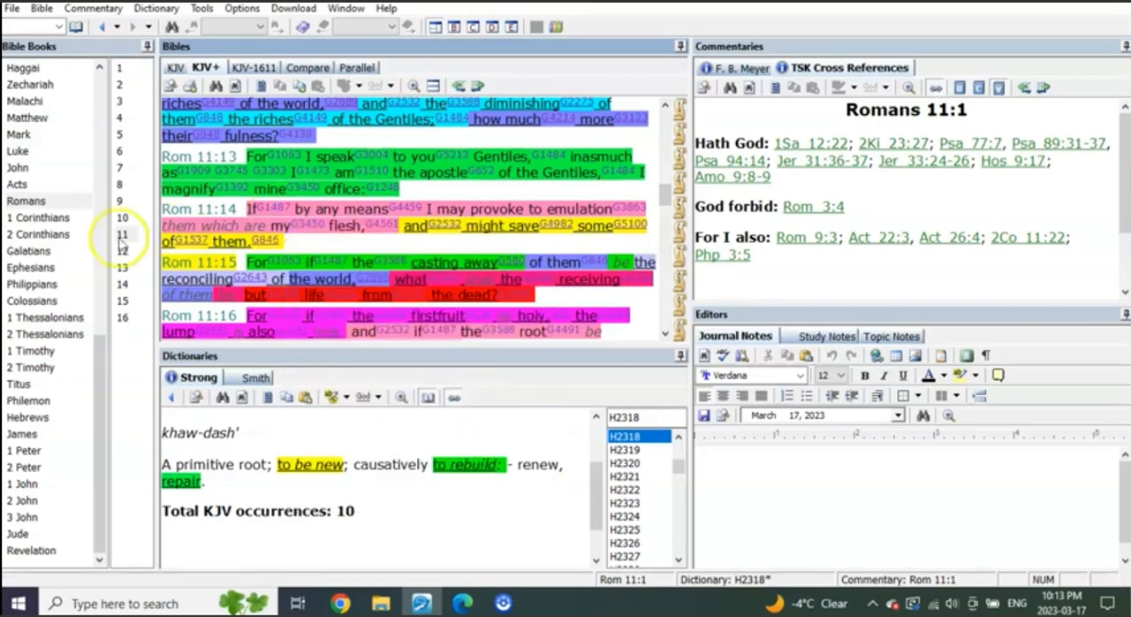
Step: Open 1 Corinthians 15 and read down through its color-highlighted KJV+ verses
{"action": "left_click", "coordinate": [39, 217]}
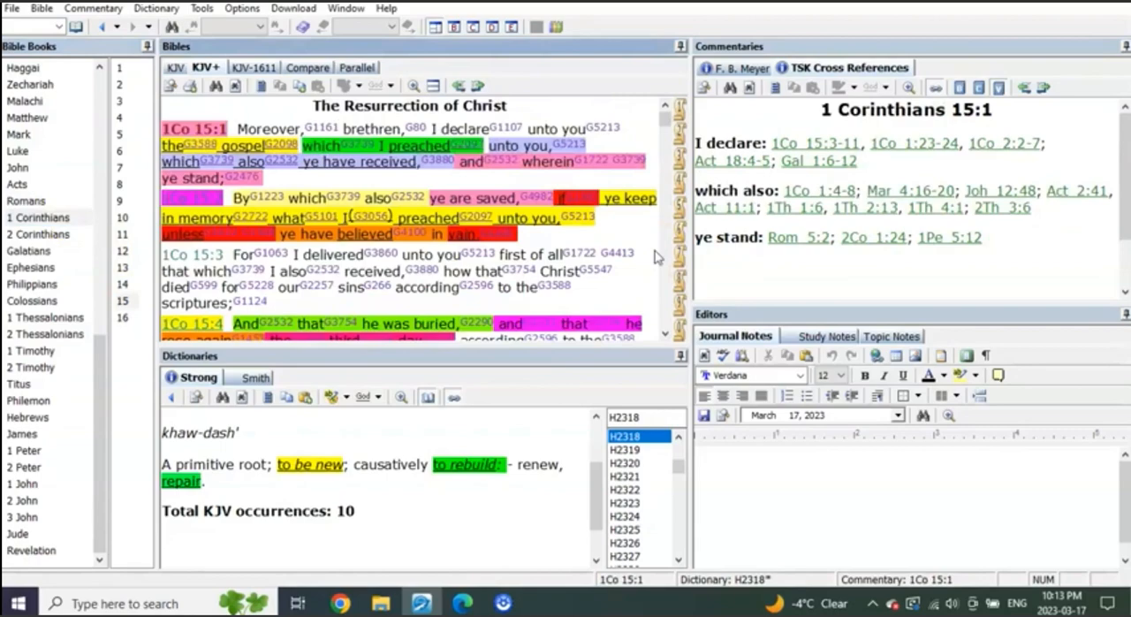
{"action": "scroll", "scroll_direction": "down", "scroll_amount": 3}
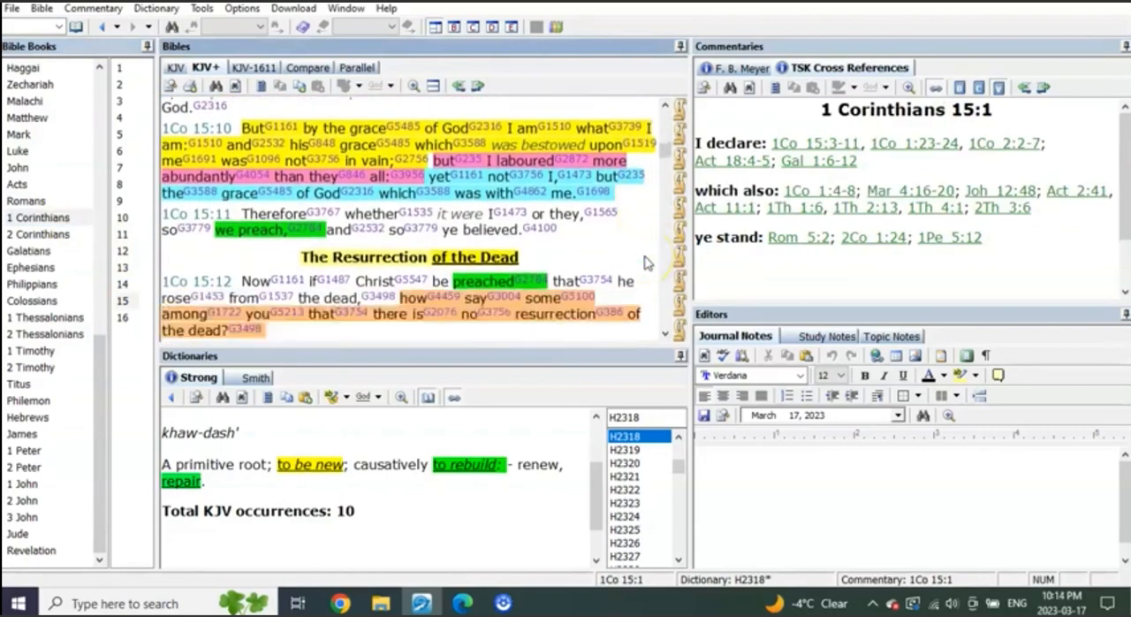
{"action": "scroll", "scroll_direction": "down", "scroll_amount": 3}
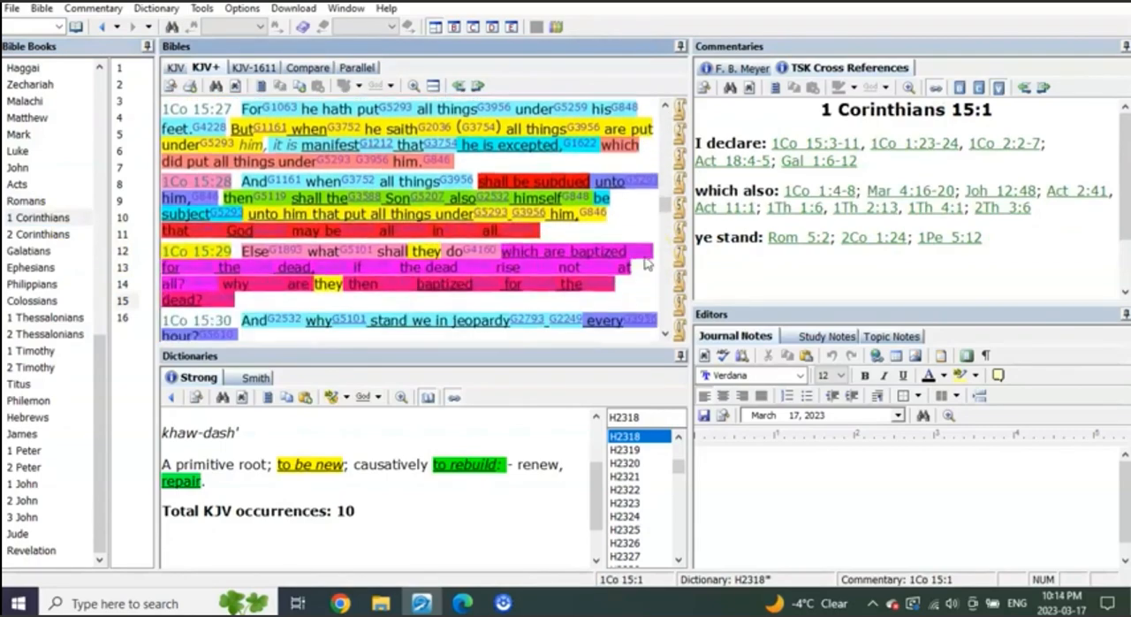
{"action": "scroll", "scroll_direction": "down", "scroll_amount": 3}
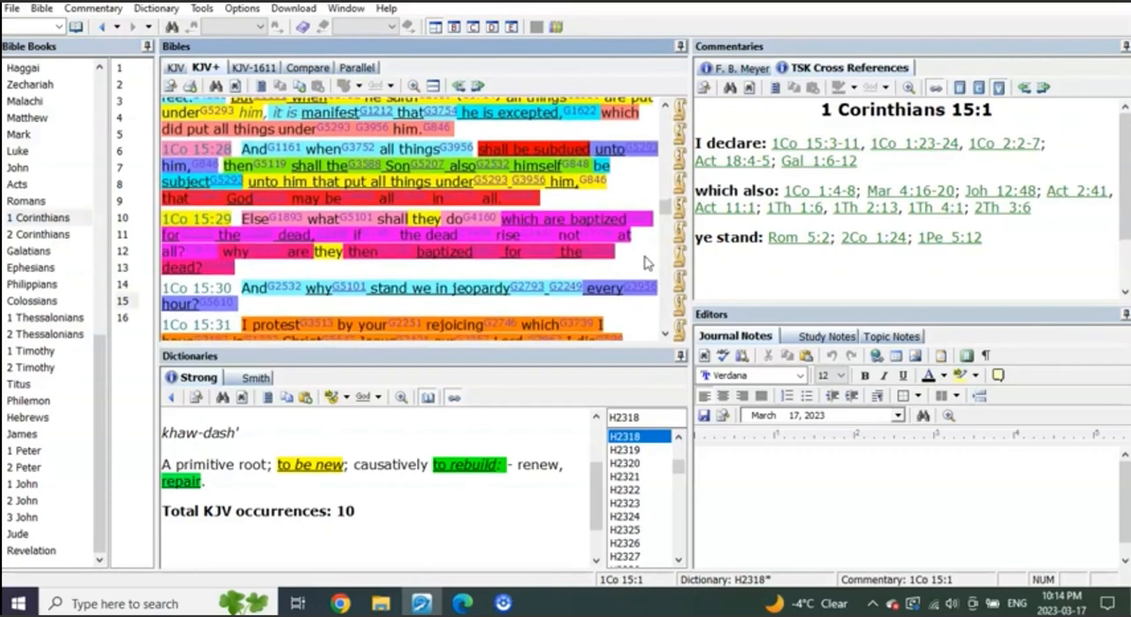
{"action": "scroll", "scroll_direction": "down", "scroll_amount": 3}
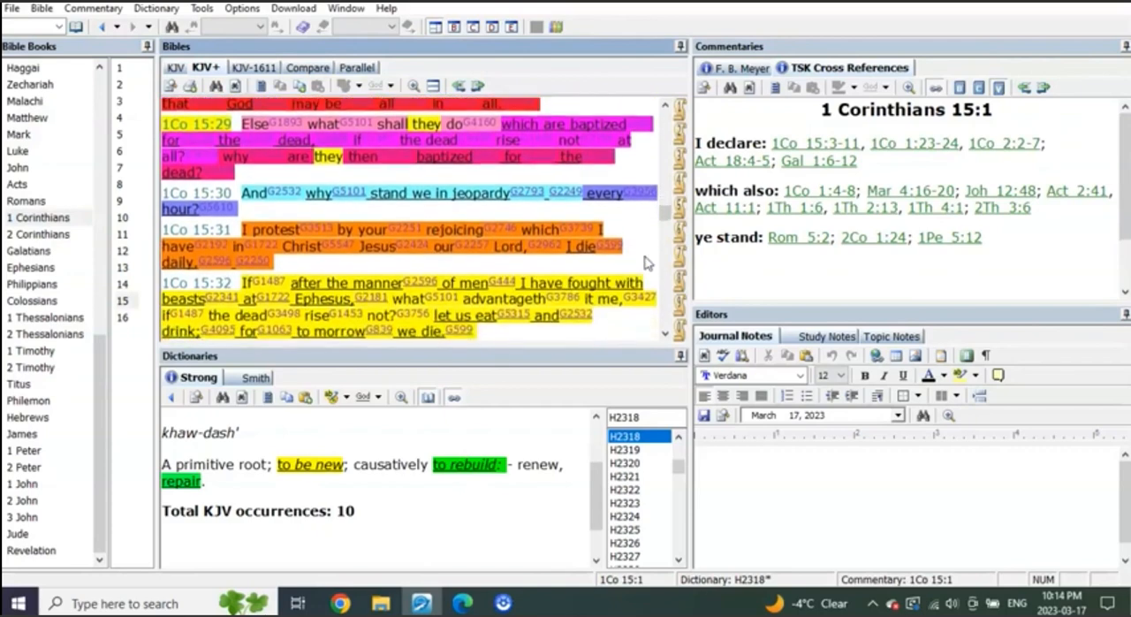
{"action": "scroll", "scroll_direction": "down", "scroll_amount": 3}
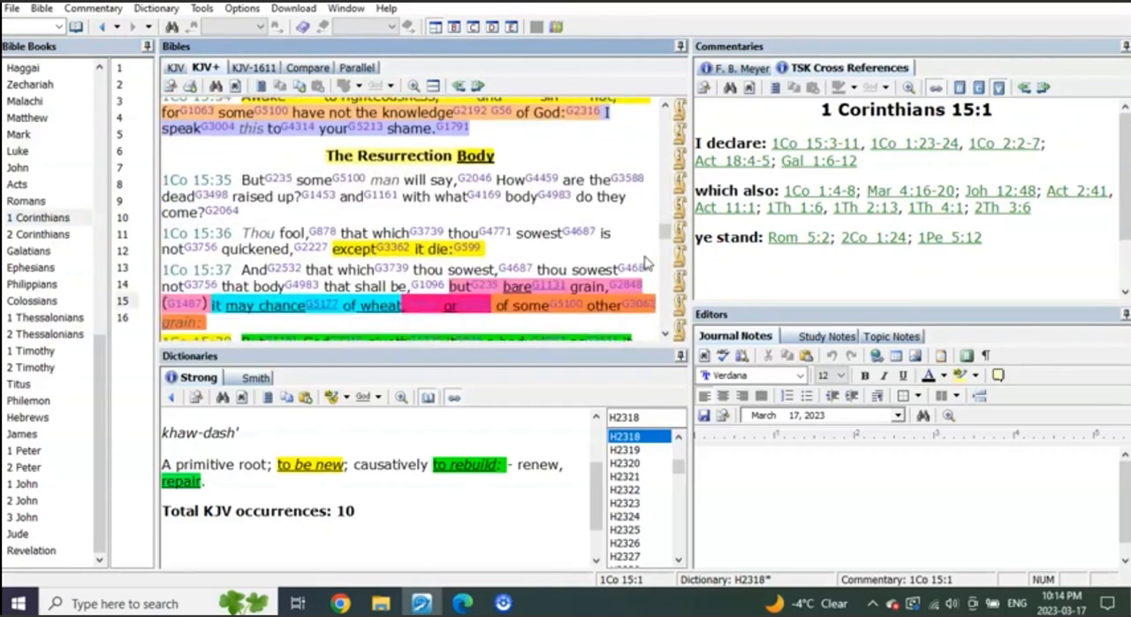
{"action": "scroll", "scroll_direction": "down", "scroll_amount": 3}
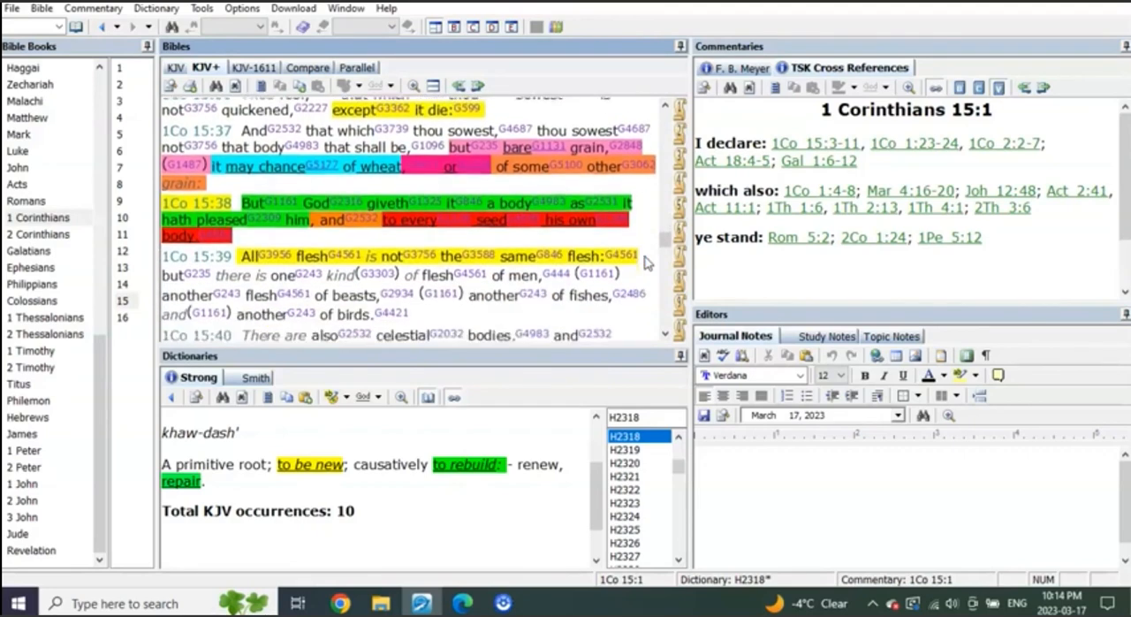
{"action": "scroll", "scroll_direction": "down", "scroll_amount": 3}
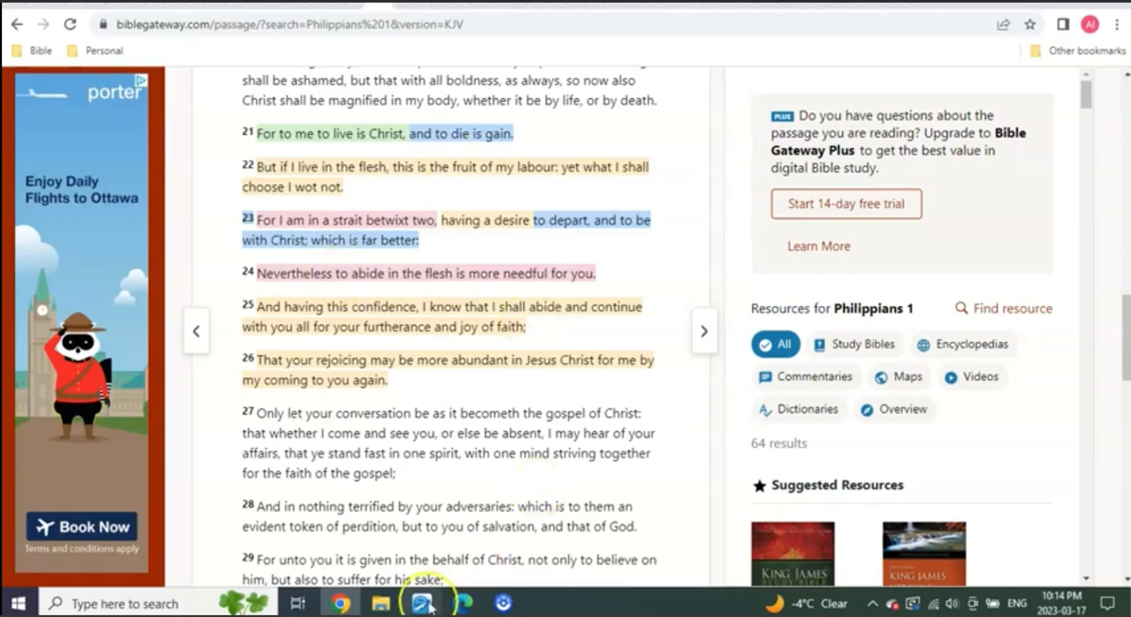
Step: Open Philippians in e-Sword and compare with the Bible Gateway Philippians 1 page
{"action": "left_click", "coordinate": [423, 604]}
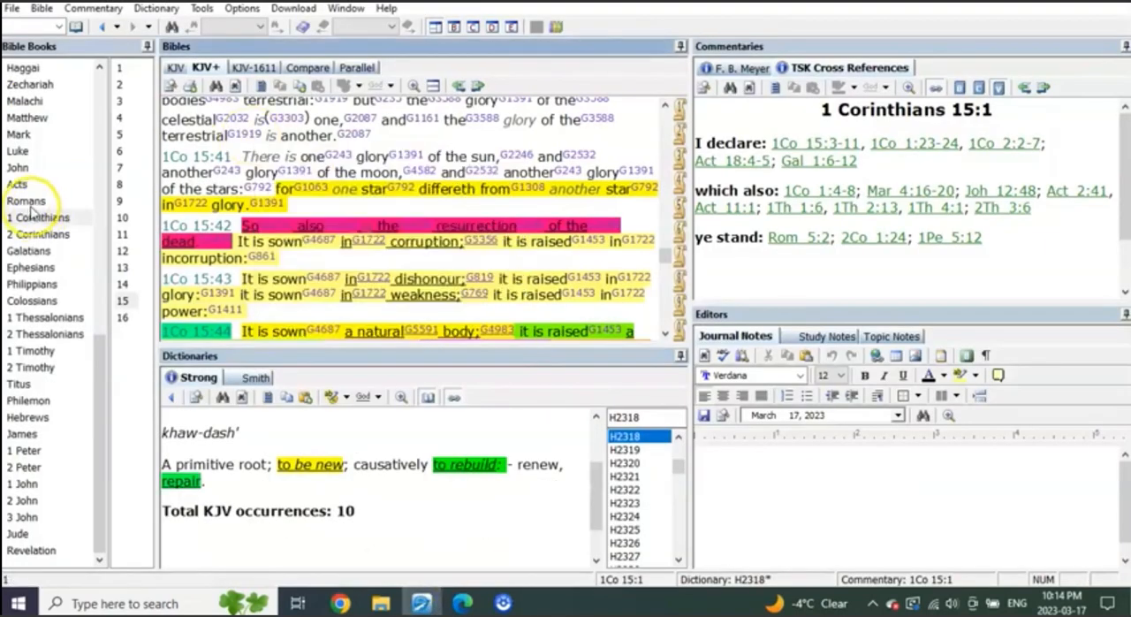
{"action": "mouse_move", "coordinate": [41, 234]}
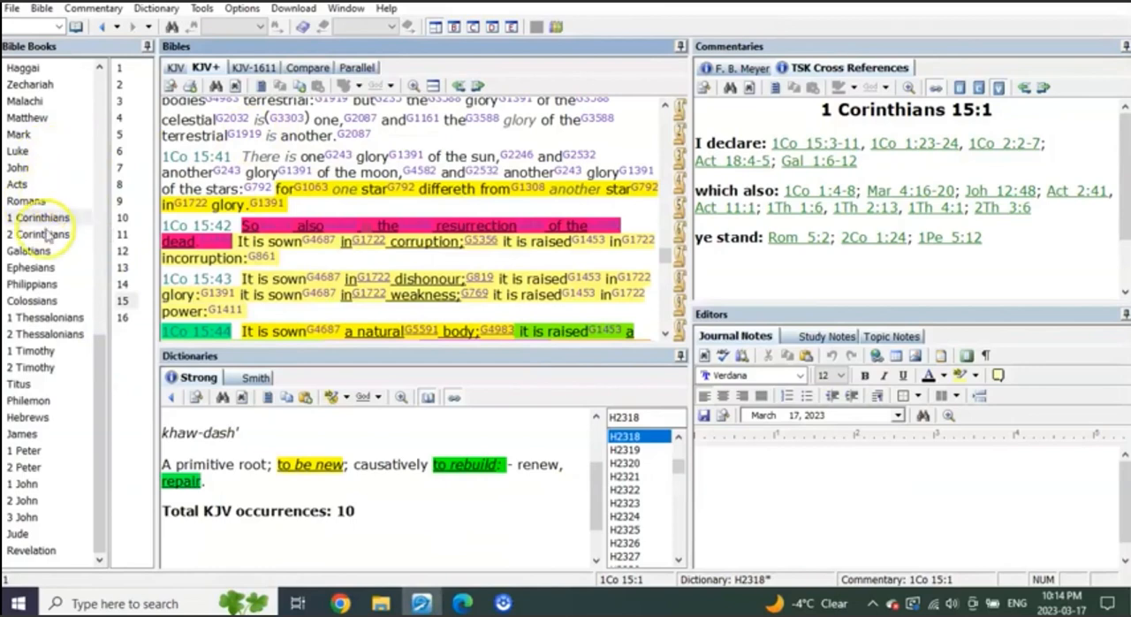
{"action": "left_click", "coordinate": [32, 284]}
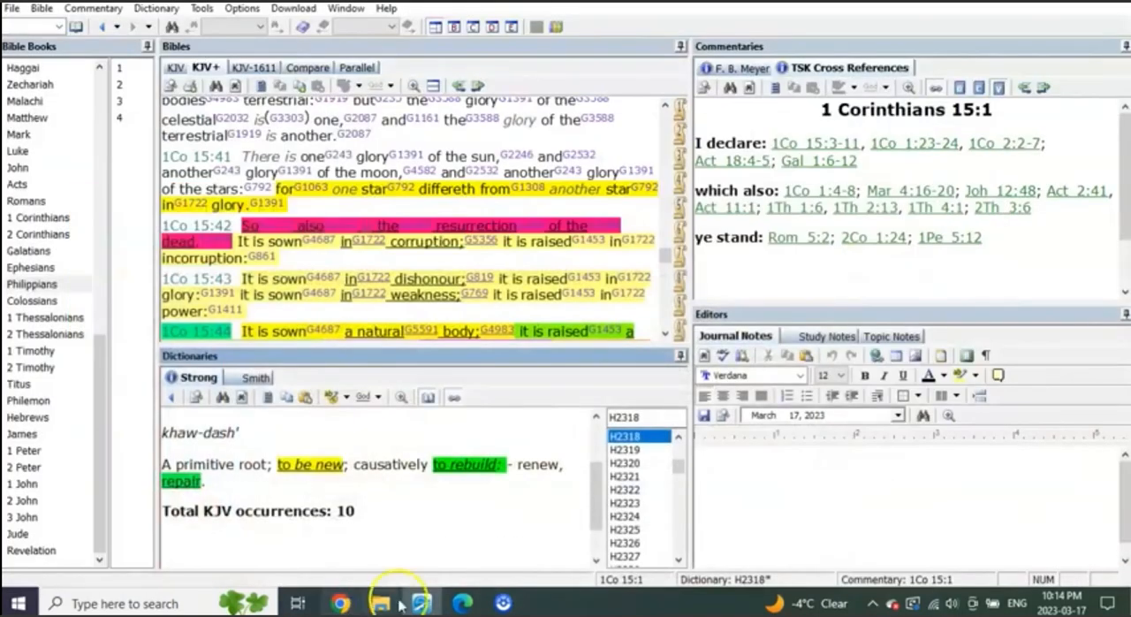
{"action": "left_click", "coordinate": [420, 604]}
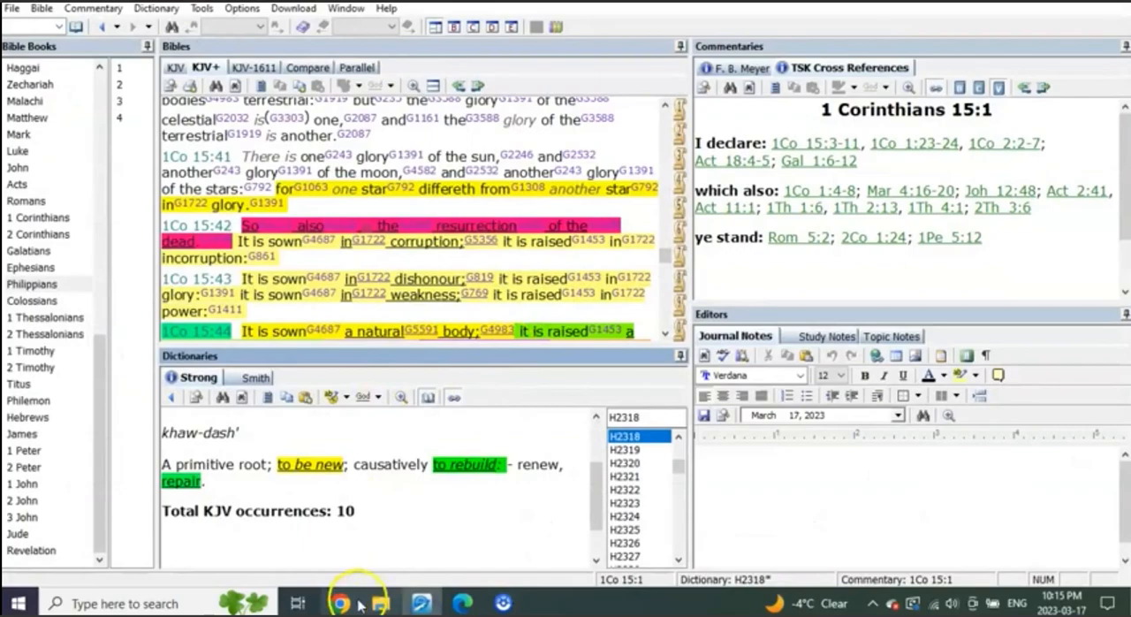
{"action": "left_click", "coordinate": [340, 604]}
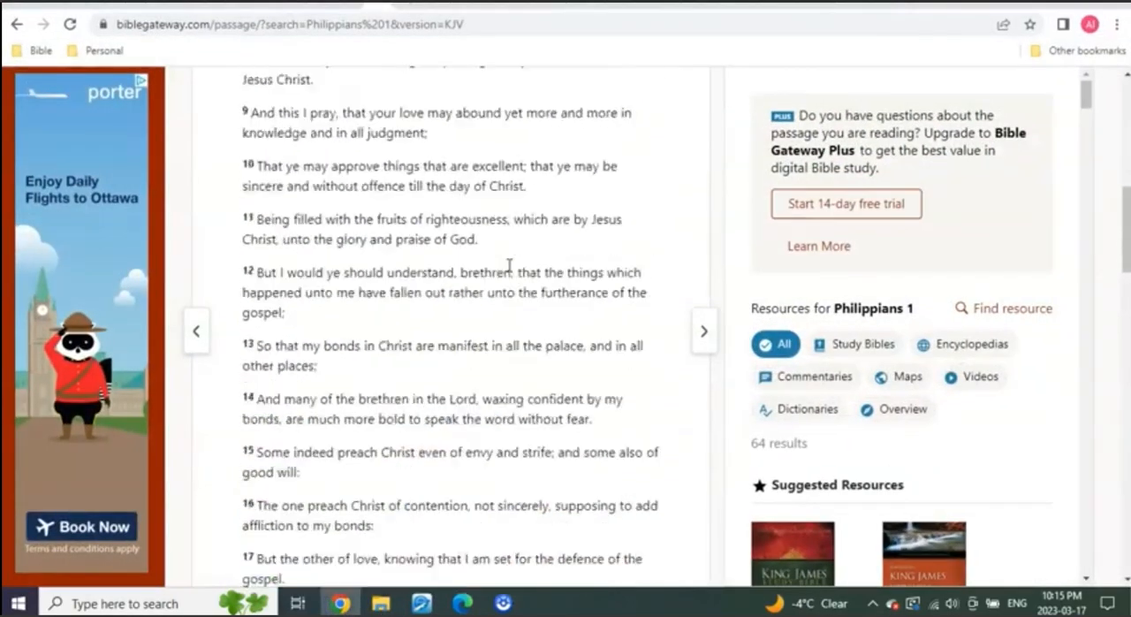
{"action": "scroll", "scroll_direction": "down", "scroll_amount": 3}
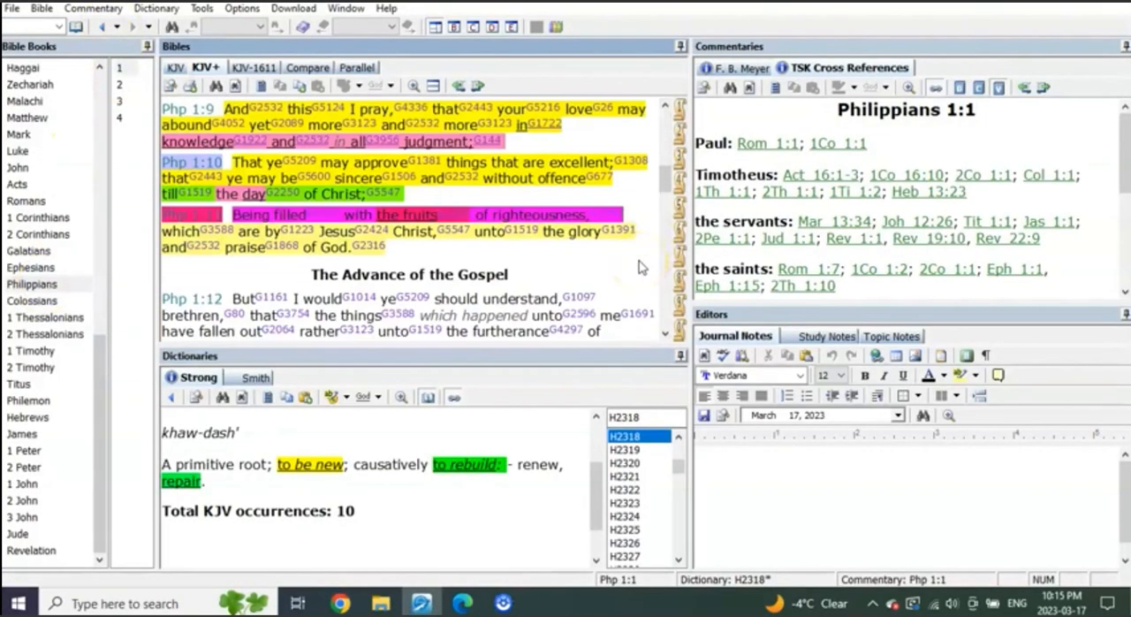
Step: Read Philippians 1:20–25, with highlighted verses 21–24, in the KJV+ pane
{"action": "scroll", "scroll_direction": "down", "scroll_amount": 3}
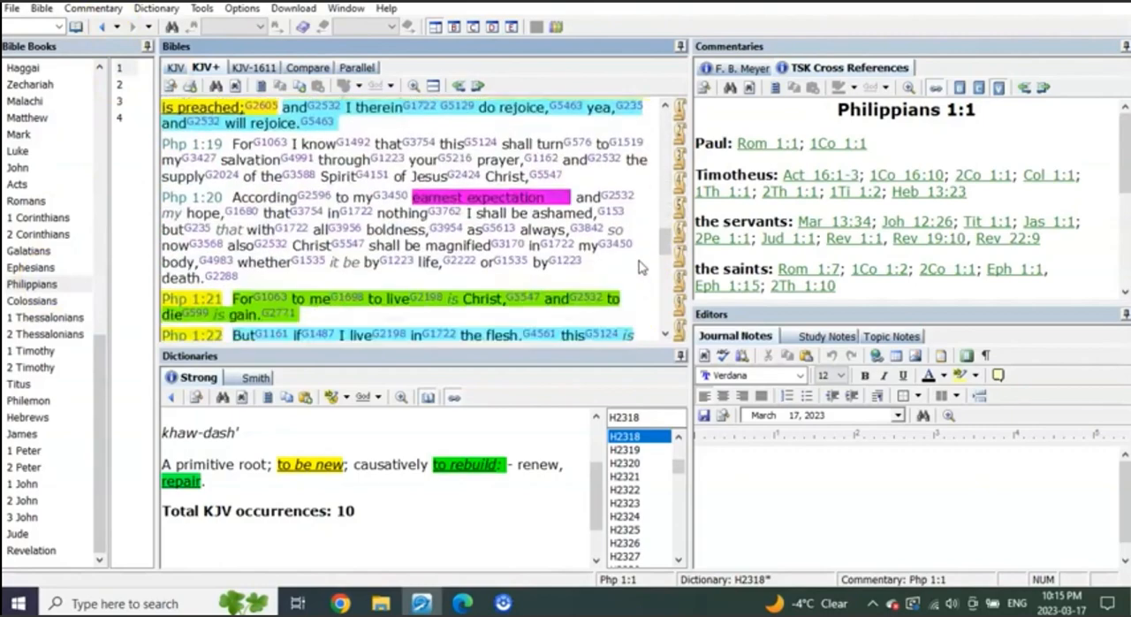
{"action": "scroll", "scroll_direction": "down", "scroll_amount": 3}
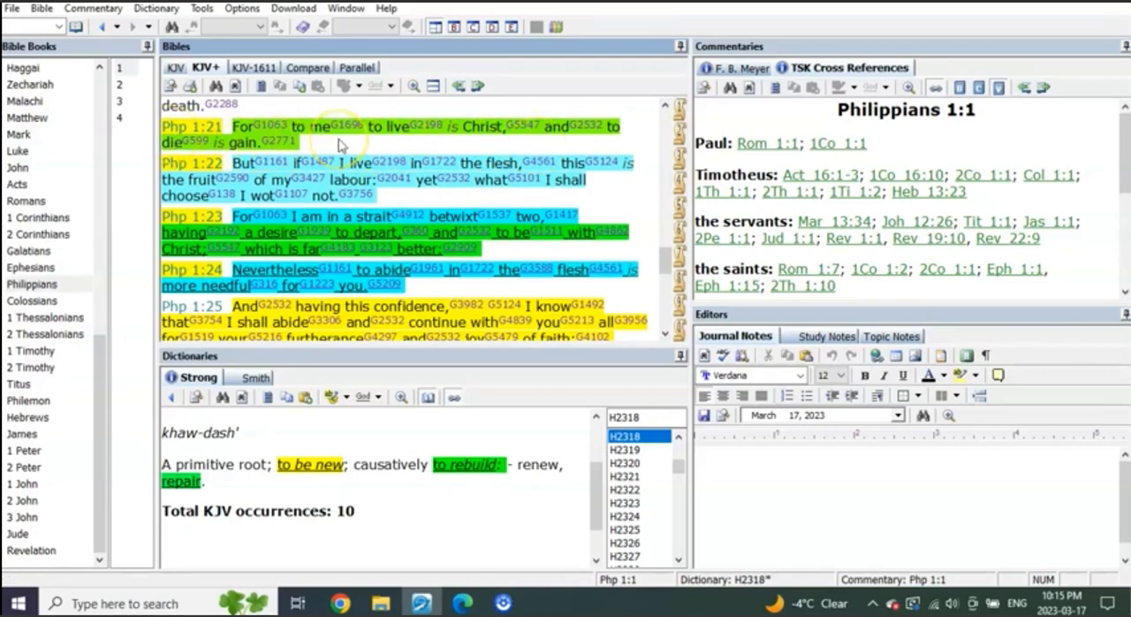
{"action": "mouse_move", "coordinate": [387, 180]}
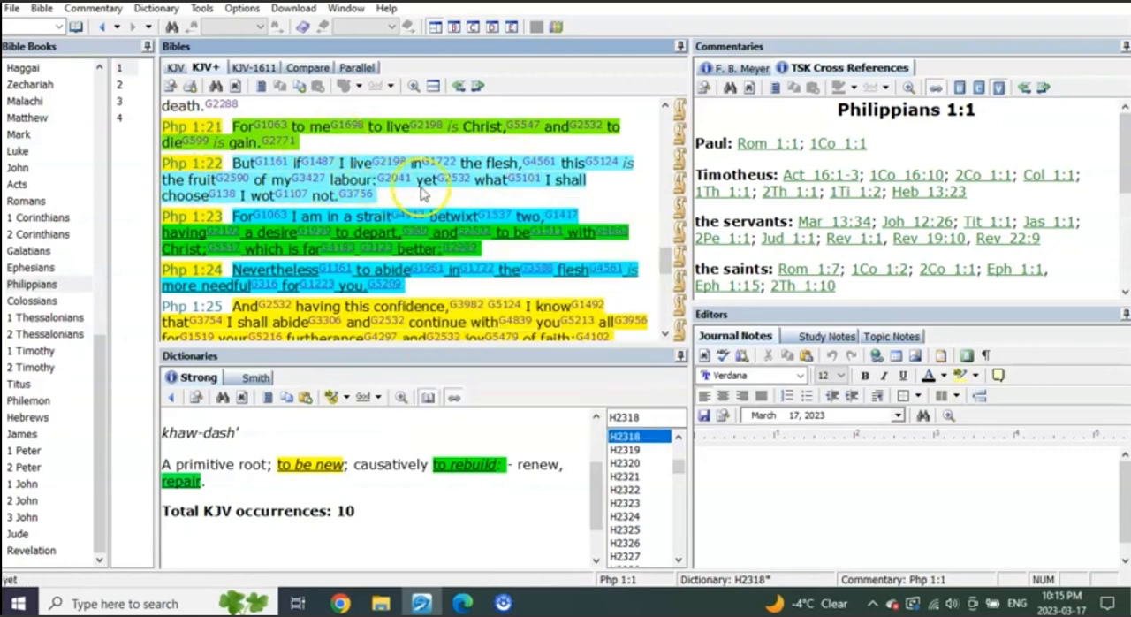
{"action": "mouse_move", "coordinate": [236, 205]}
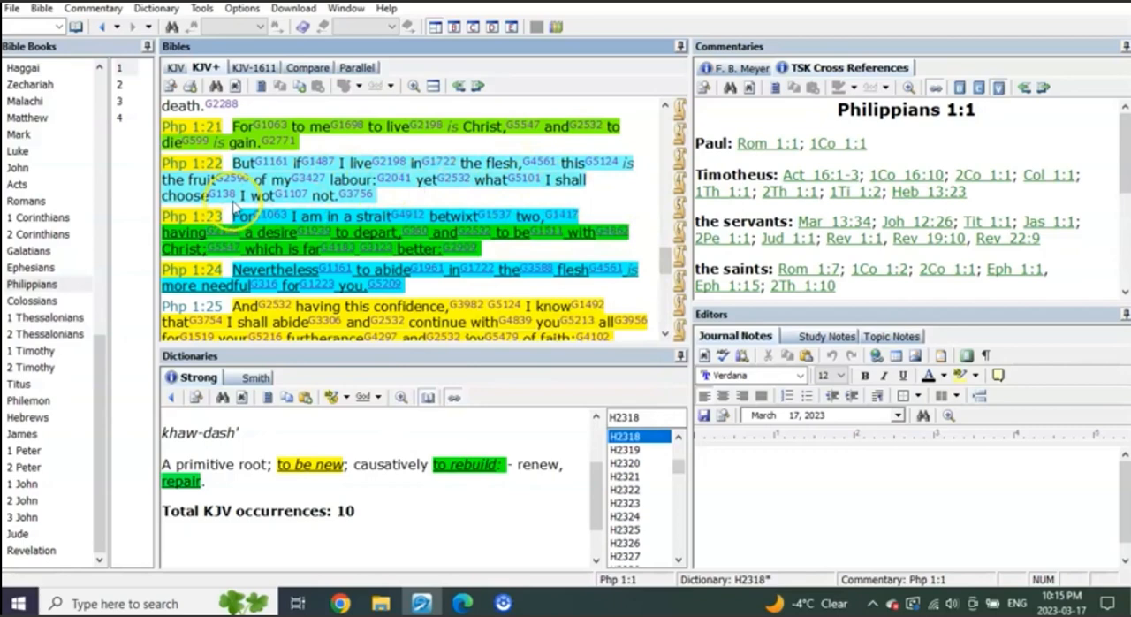
{"action": "scroll", "scroll_direction": "down", "scroll_amount": 3}
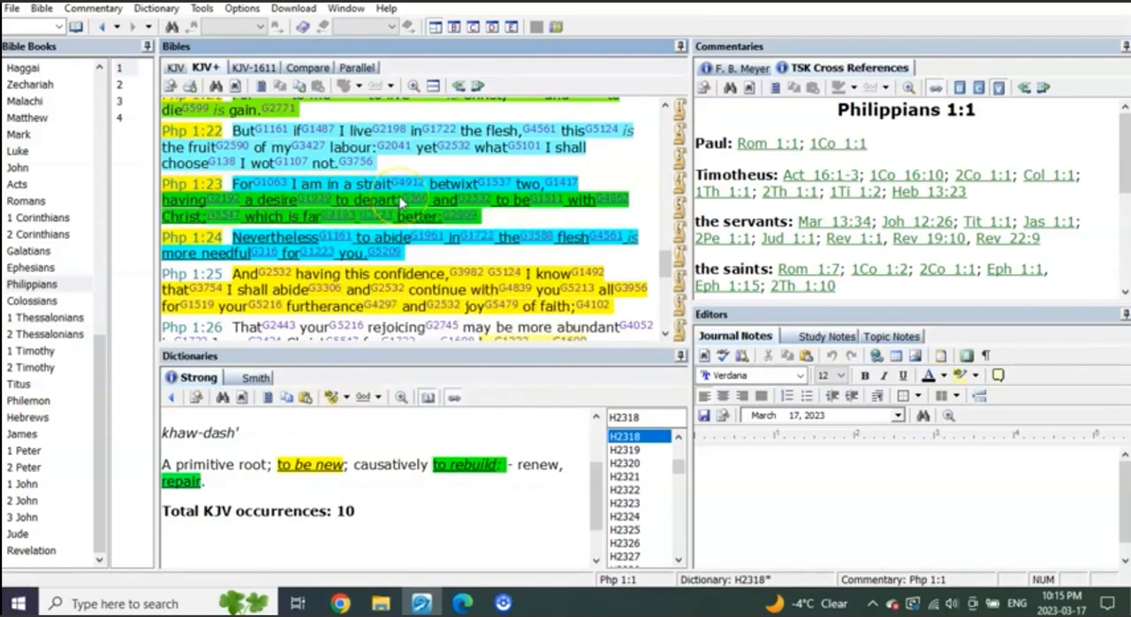
{"action": "mouse_move", "coordinate": [244, 216]}
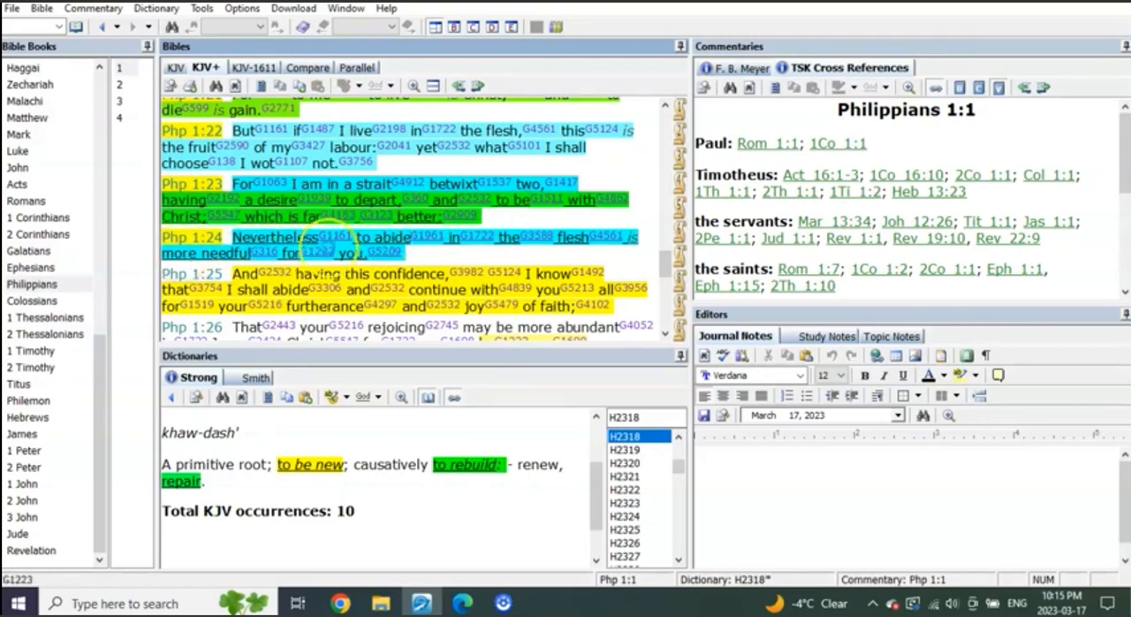
{"action": "mouse_move", "coordinate": [663, 205]}
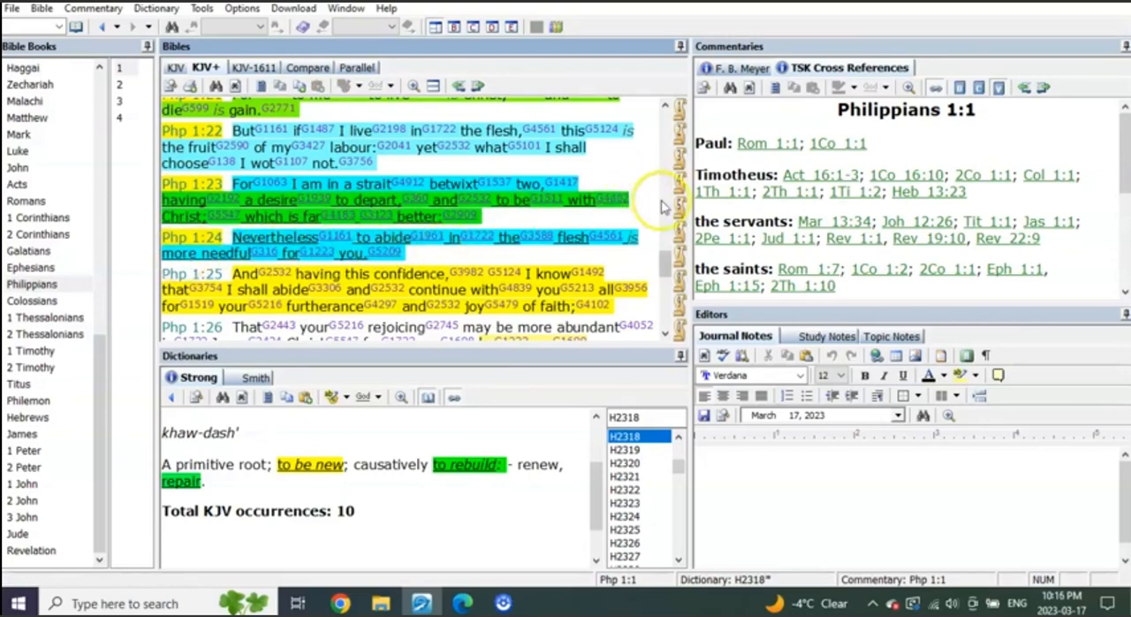
{"action": "scroll", "scroll_direction": "up", "scroll_amount": 3}
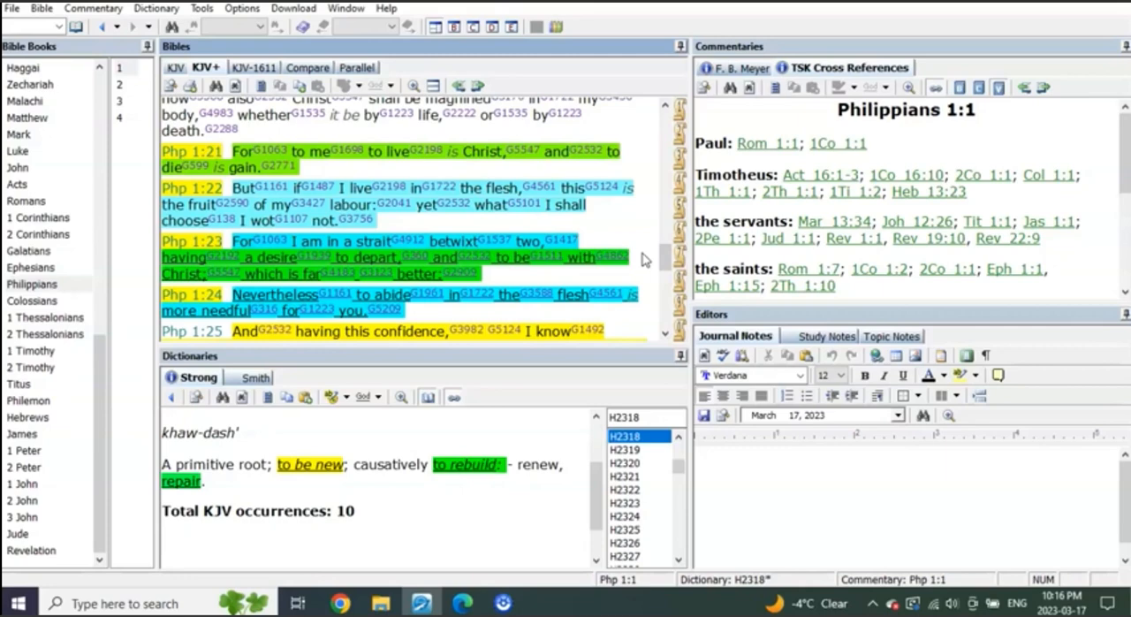
{"action": "mouse_move", "coordinate": [219, 274]}
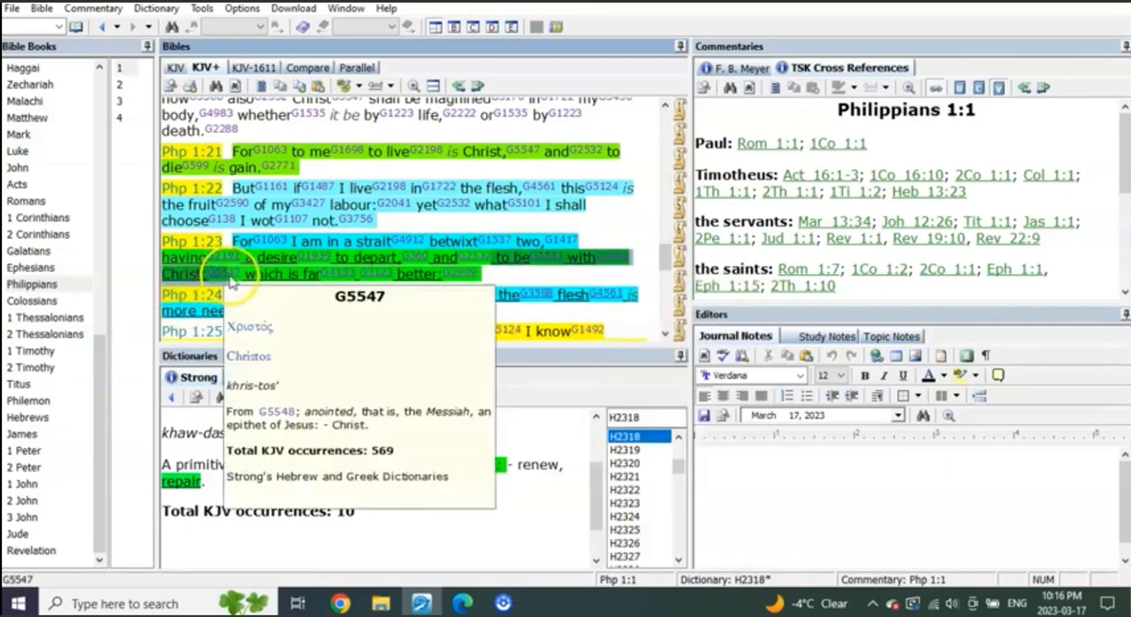